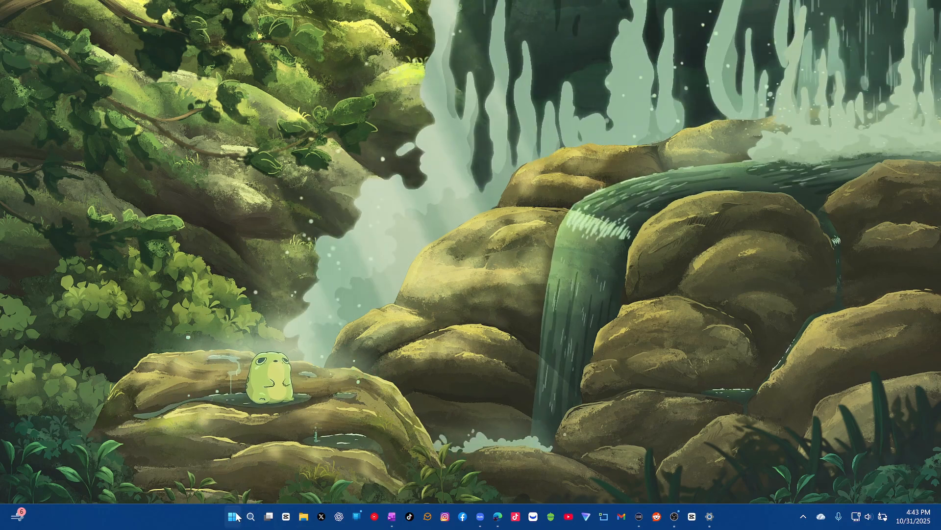
- Launch Samsung Internet Beta from the taskbar, landing on the Bing home page
{"action": "left_click", "coordinate": [231, 516]}
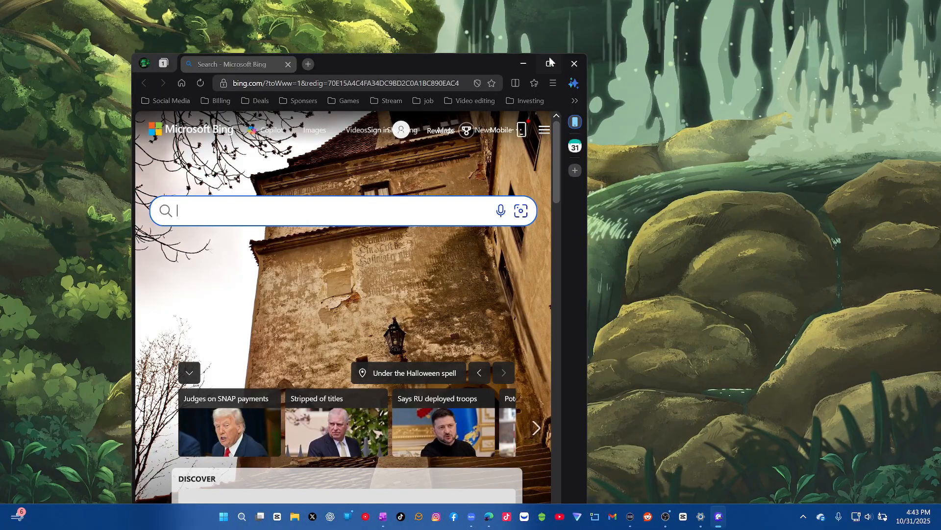
- Maximize the browser window so the Bing page fills the screen
{"action": "left_click", "coordinate": [549, 62]}
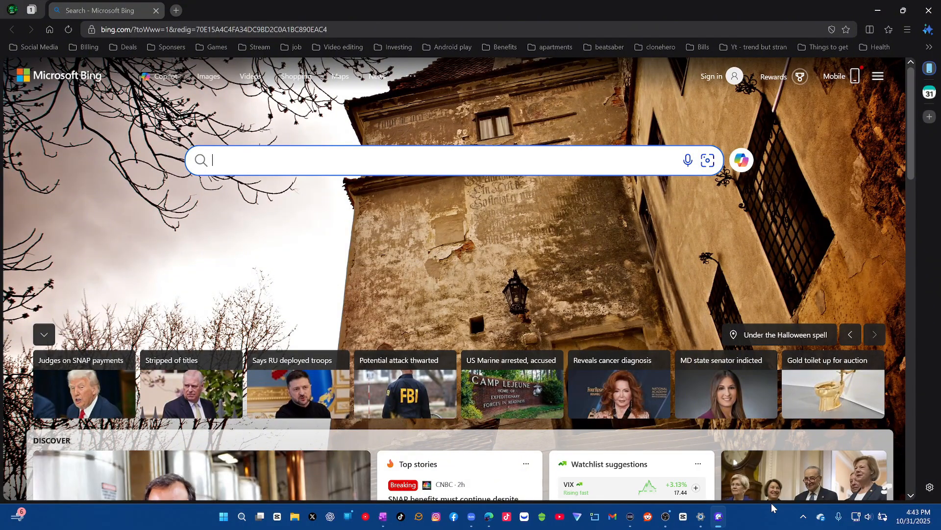
{"action": "mouse_move", "coordinate": [600, 98]}
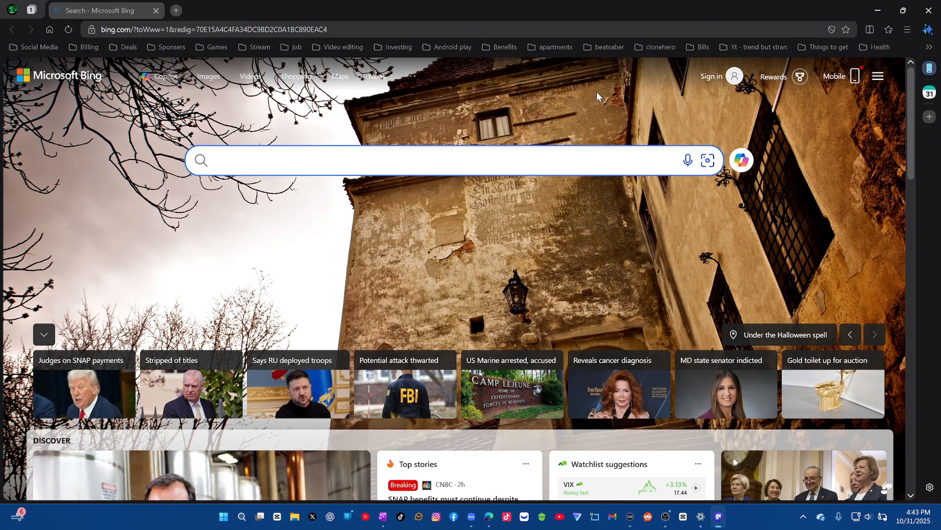
{"action": "mouse_move", "coordinate": [527, 278]}
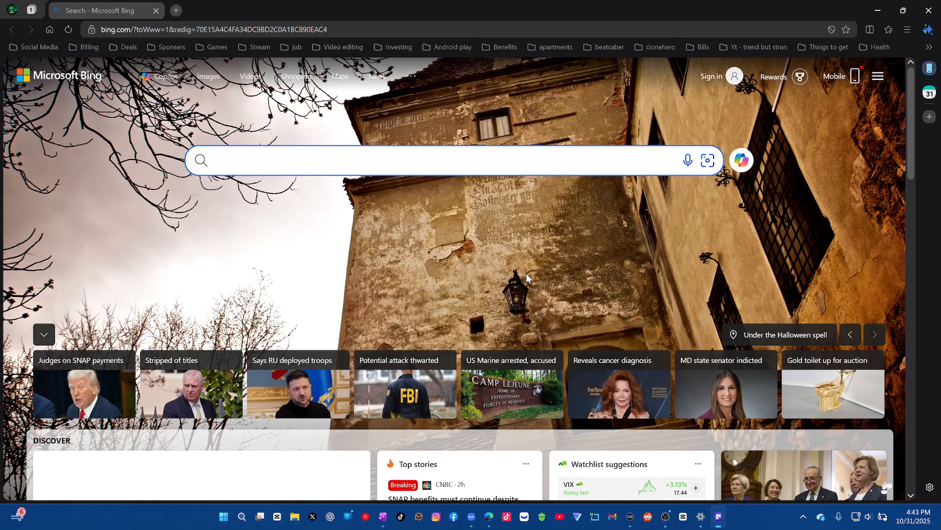
{"action": "mouse_move", "coordinate": [478, 138]}
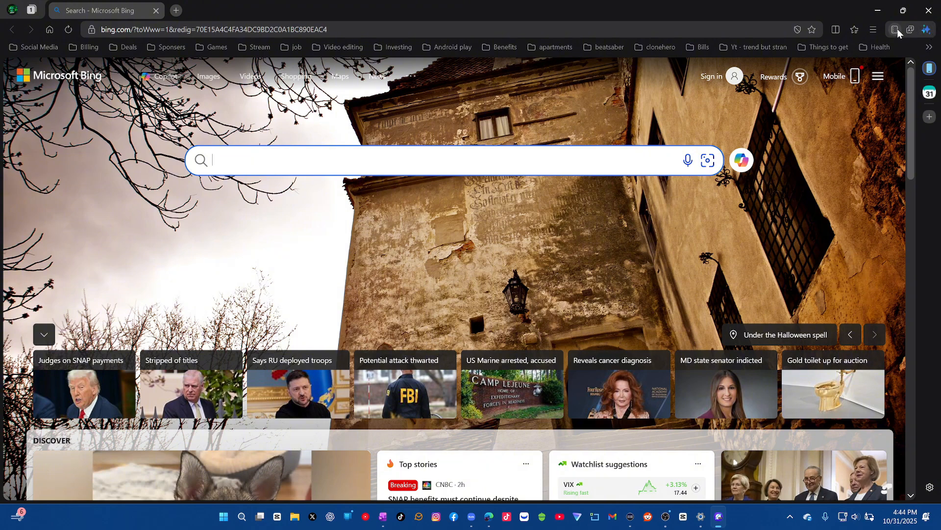
{"action": "mouse_move", "coordinate": [896, 29]}
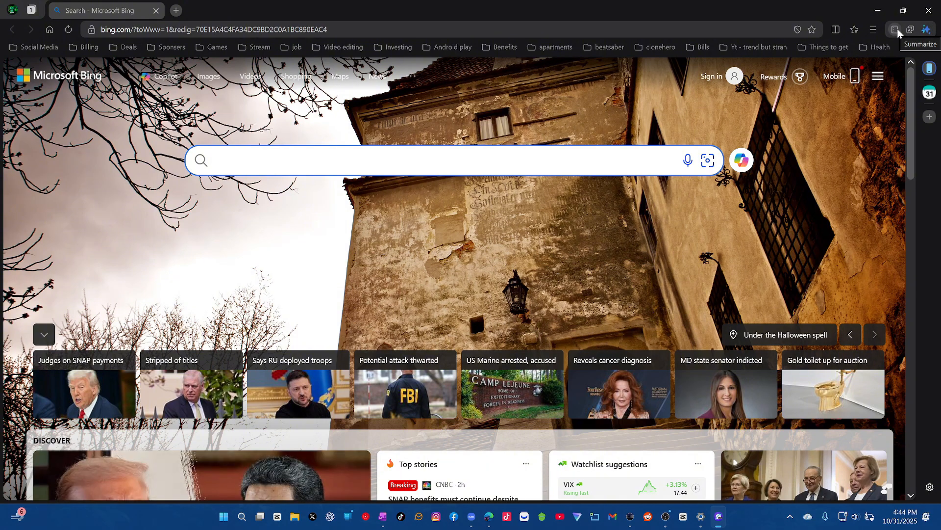
{"action": "mouse_move", "coordinate": [910, 30]}
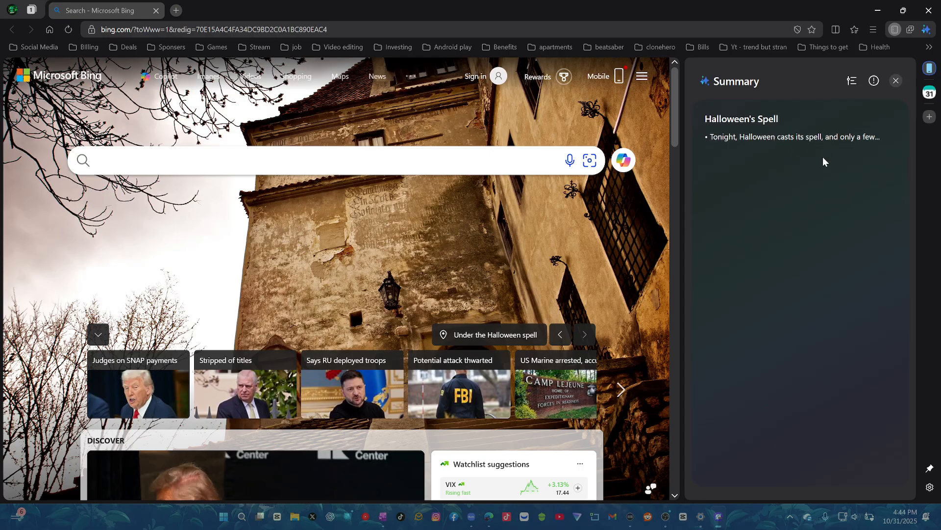
- Dismiss the AI page summary and the translation language bar, restoring the full Bing page
{"action": "left_click", "coordinate": [895, 80]}
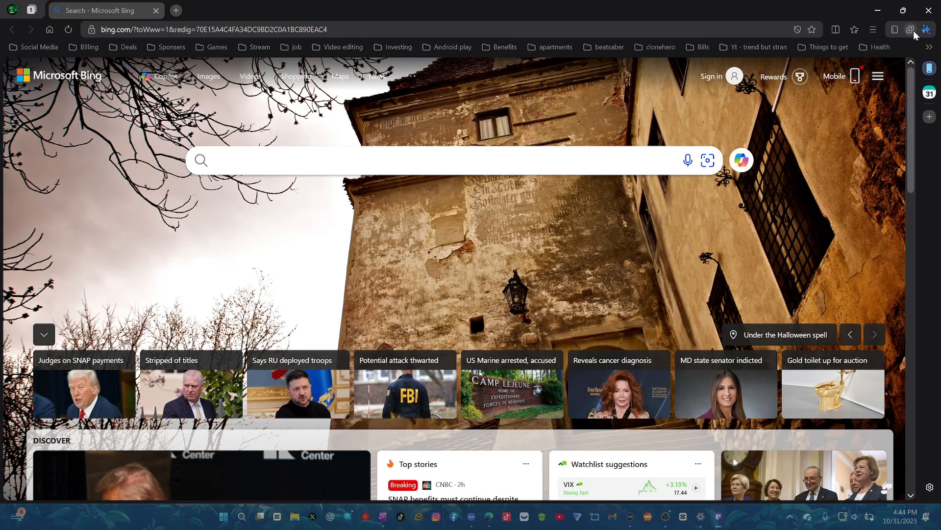
{"action": "left_click", "coordinate": [910, 29]}
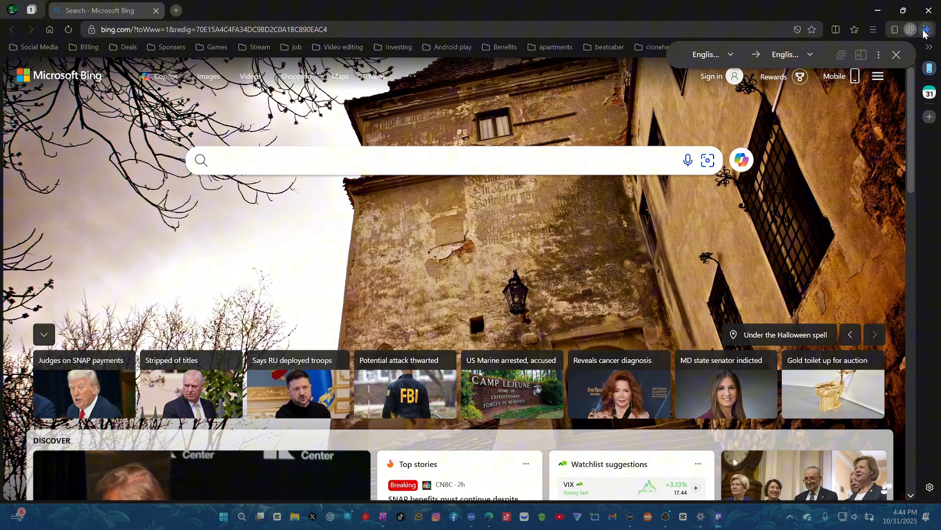
{"action": "left_click", "coordinate": [897, 55]}
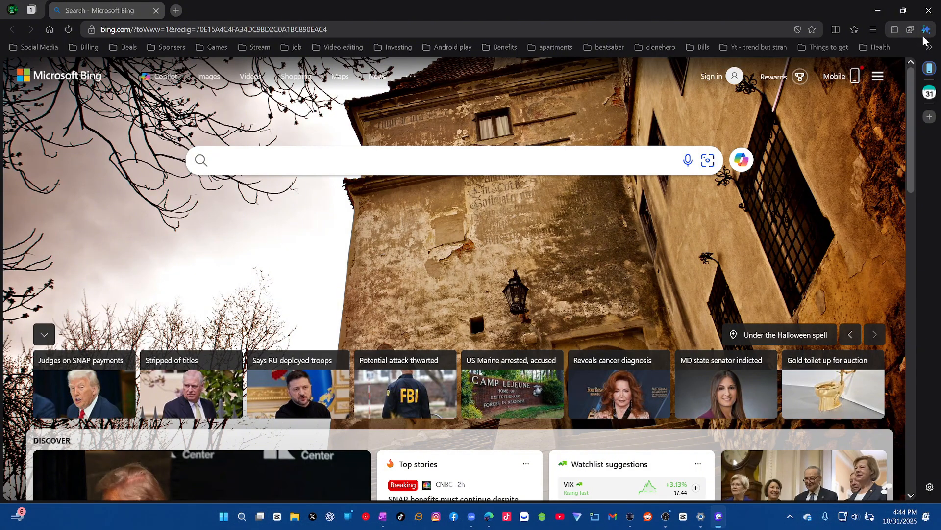
{"action": "mouse_move", "coordinate": [926, 29]}
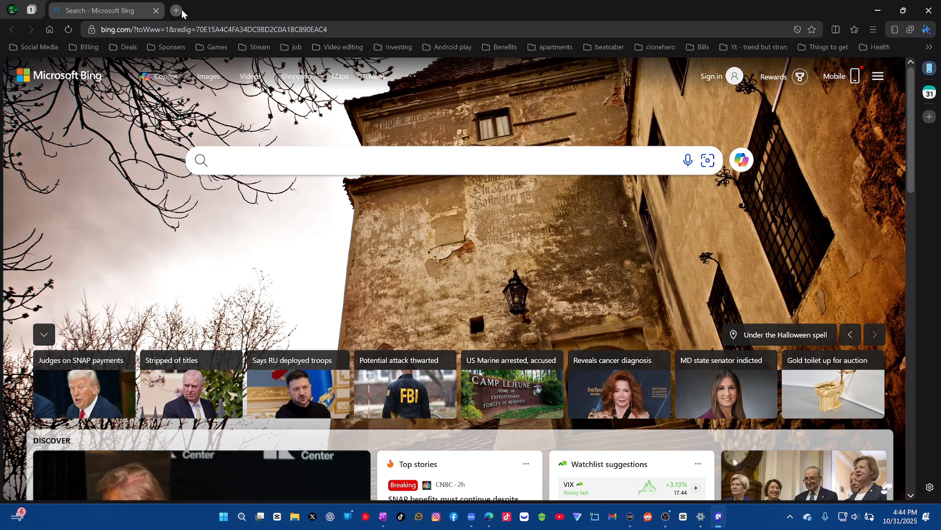
- Open a new tab showing the start page with content from other devices
{"action": "left_click", "coordinate": [176, 10]}
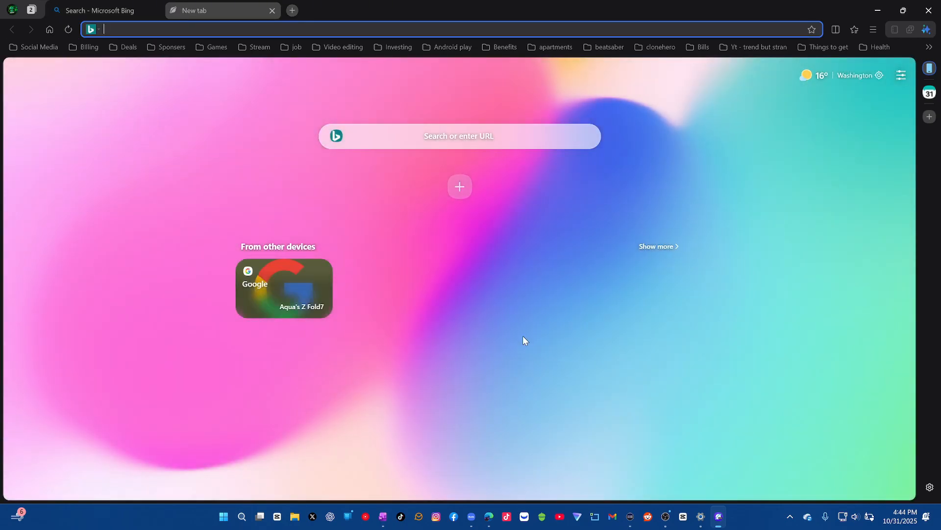
{"action": "mouse_move", "coordinate": [336, 331]}
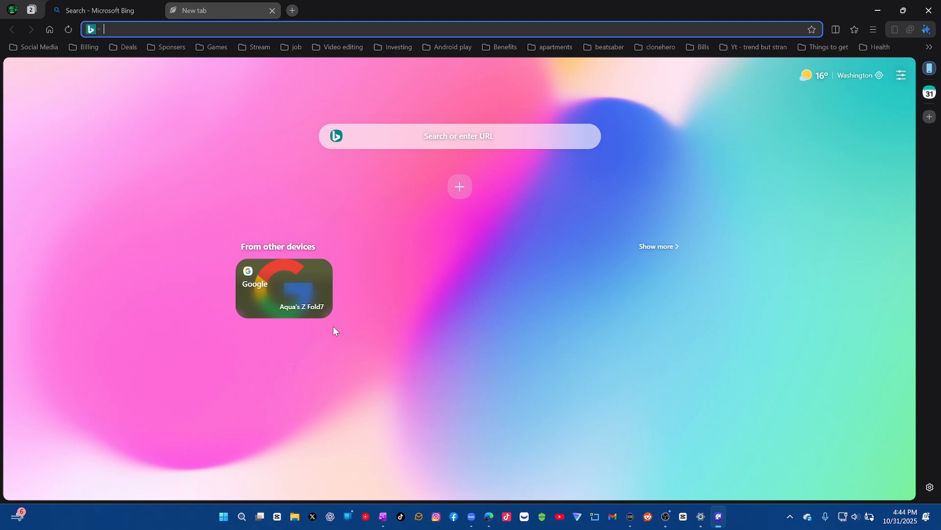
{"action": "mouse_move", "coordinate": [395, 312]}
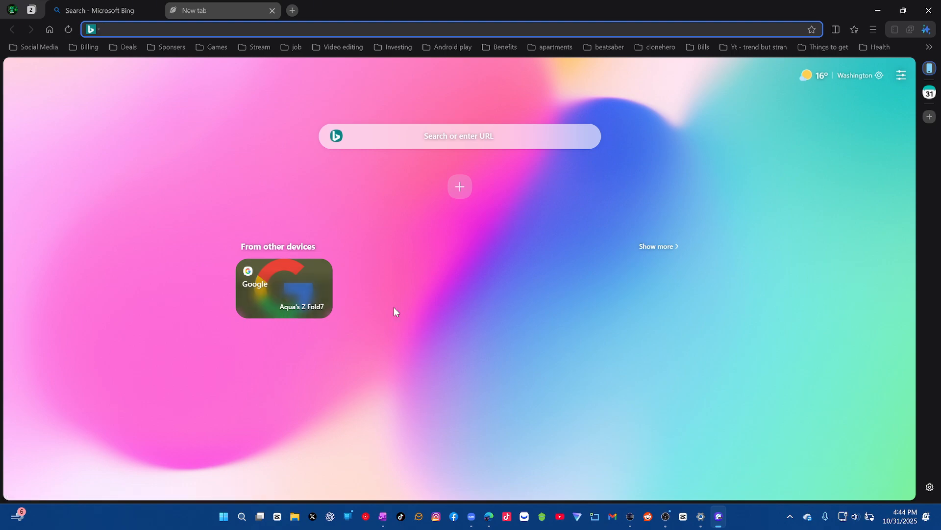
{"action": "mouse_move", "coordinate": [354, 307]}
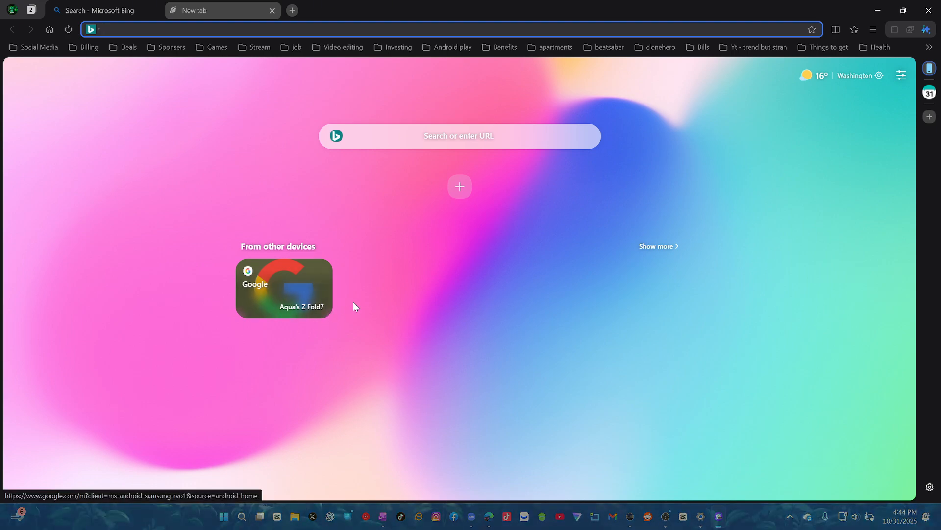
{"action": "mouse_move", "coordinate": [353, 313]}
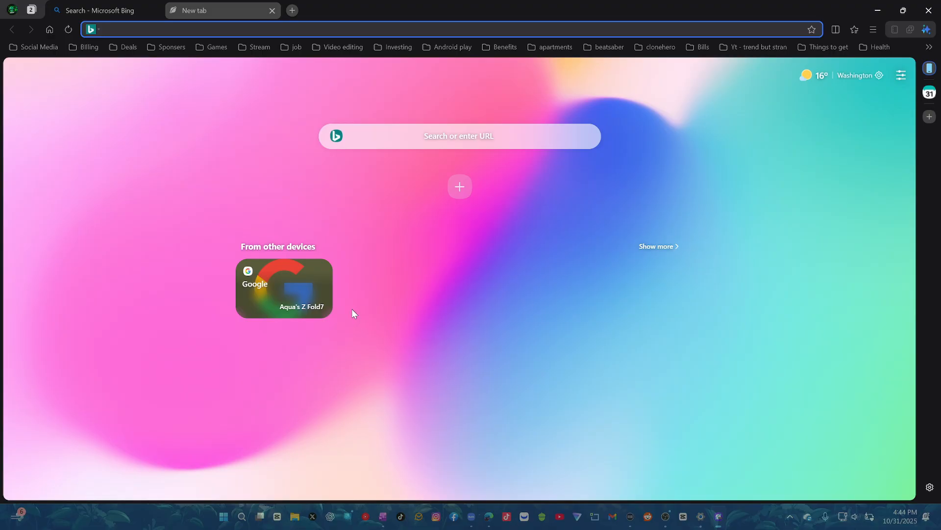
{"action": "mouse_move", "coordinate": [360, 290]}
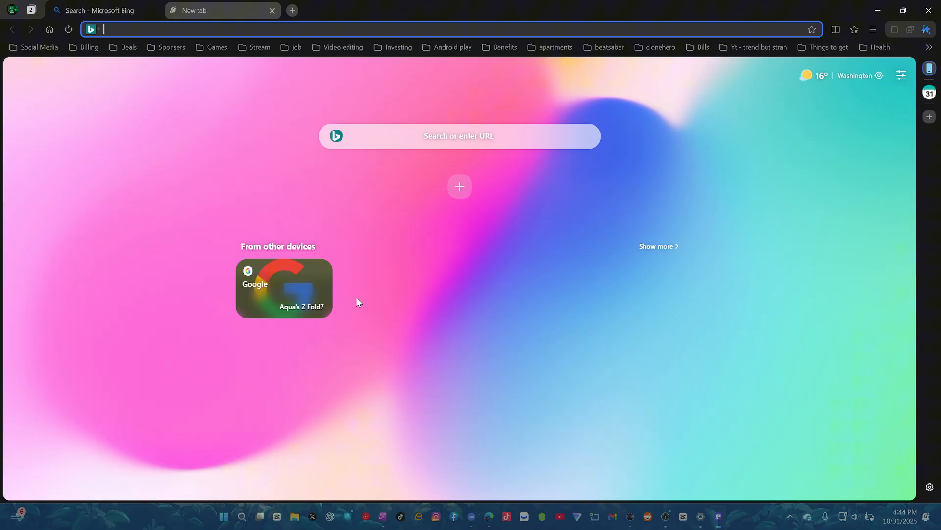
{"action": "mouse_move", "coordinate": [350, 313]}
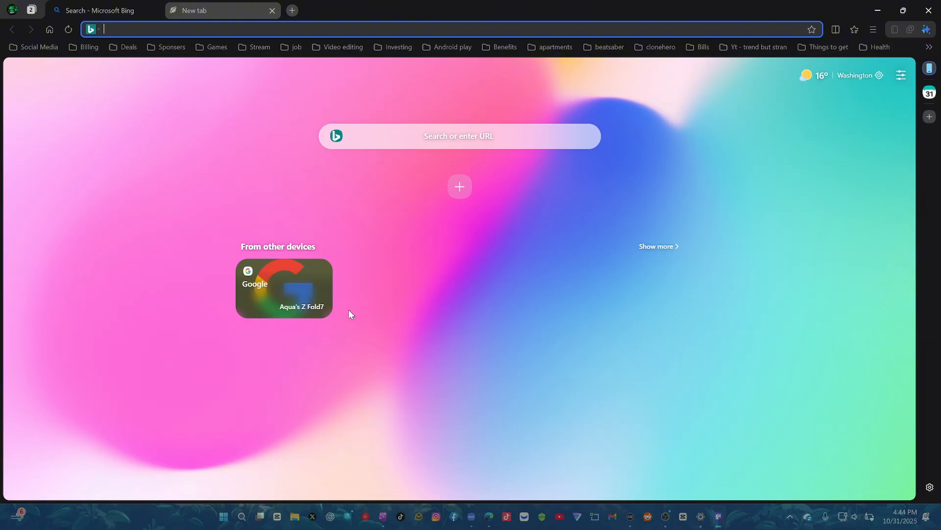
{"action": "mouse_move", "coordinate": [647, 230]}
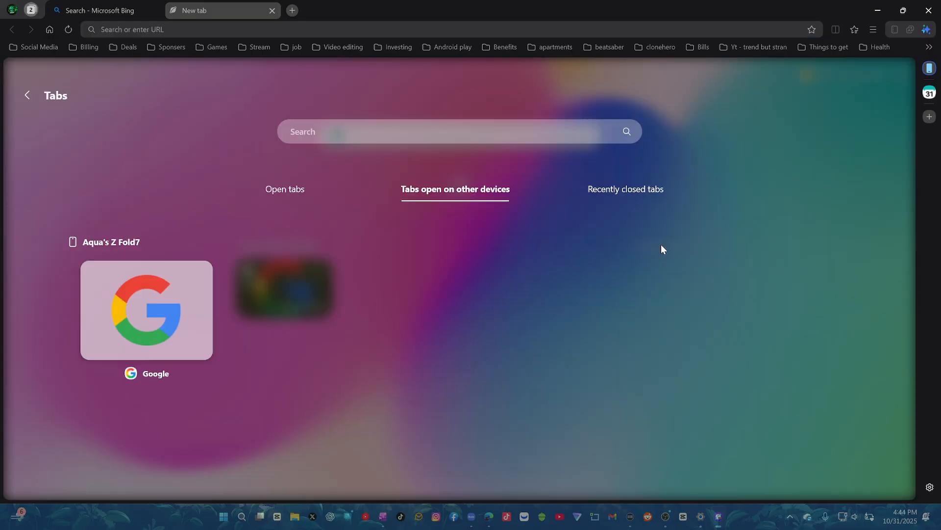
- Step through Open tabs, Tabs open on other devices, and Recently closed tabs in the tabs view
{"action": "left_click", "coordinate": [27, 95]}
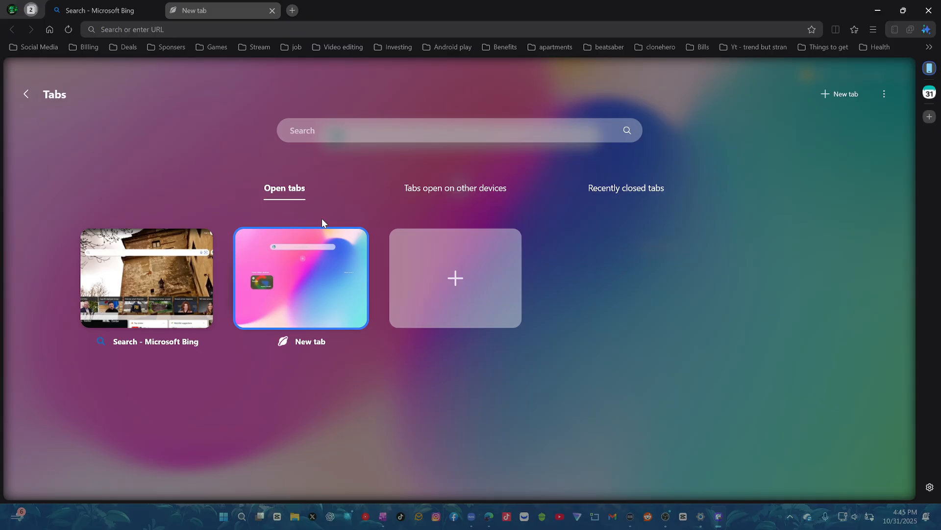
{"action": "mouse_move", "coordinate": [580, 219]}
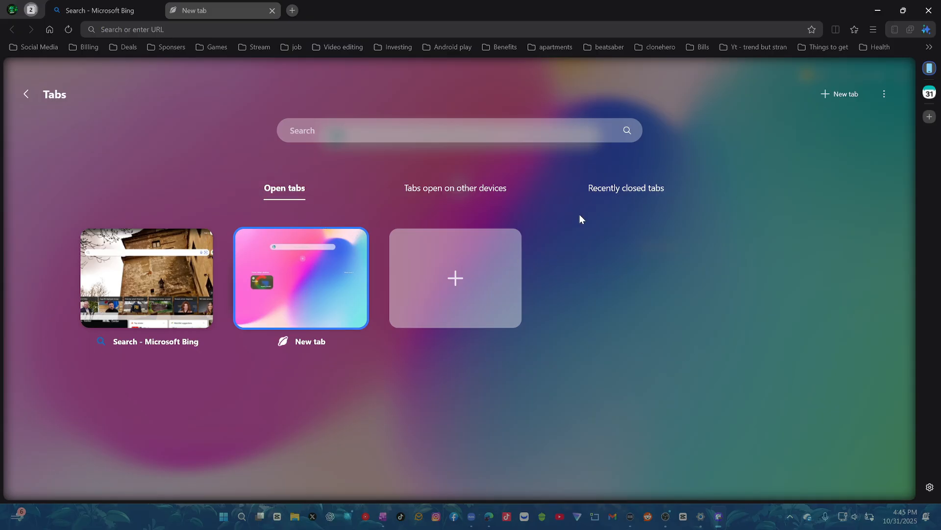
{"action": "mouse_move", "coordinate": [374, 221]}
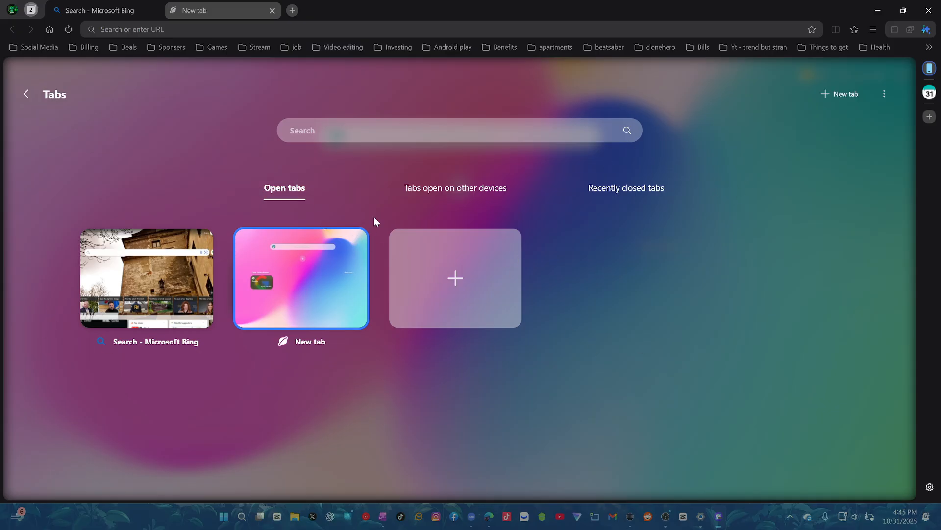
{"action": "left_click", "coordinate": [455, 188]}
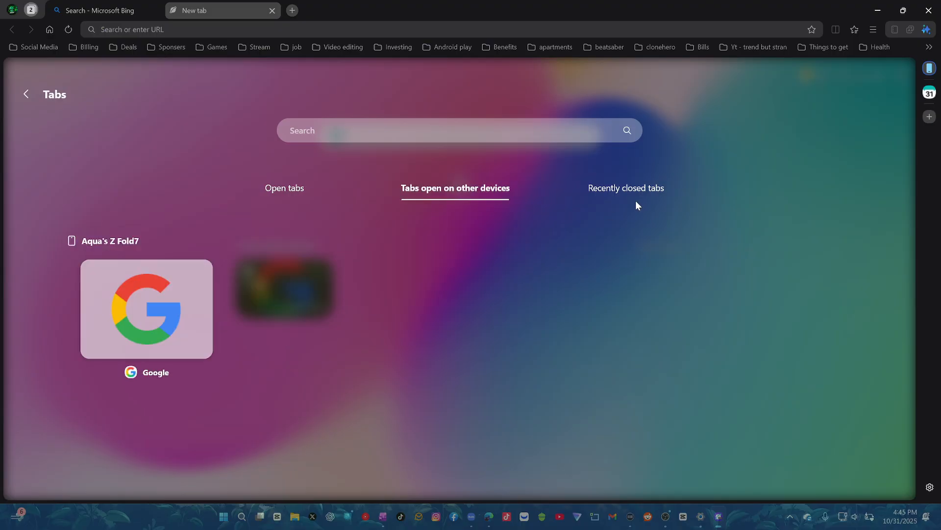
{"action": "left_click", "coordinate": [625, 189]}
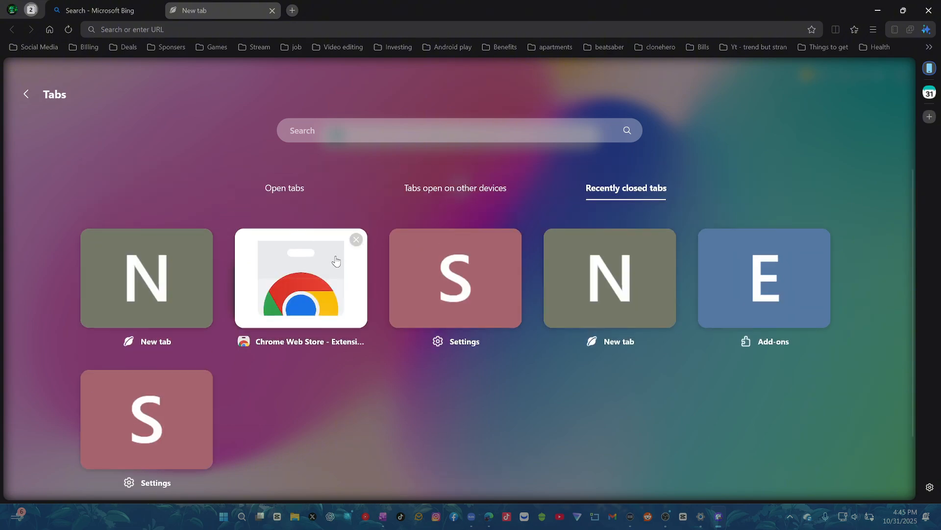
- Reopen the Chrome Web Store and other recently closed tabs, then return to the Bing tab
{"action": "left_click", "coordinate": [300, 278]}
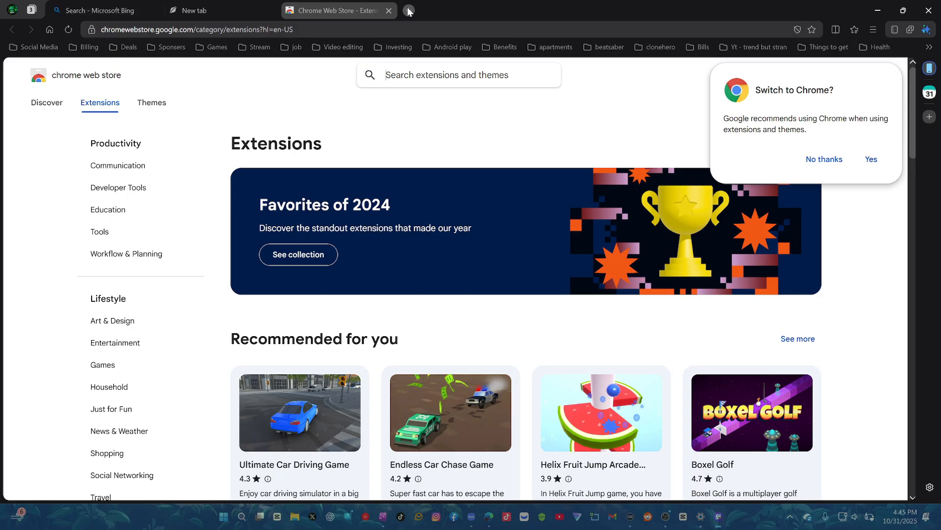
{"action": "left_click", "coordinate": [410, 10]}
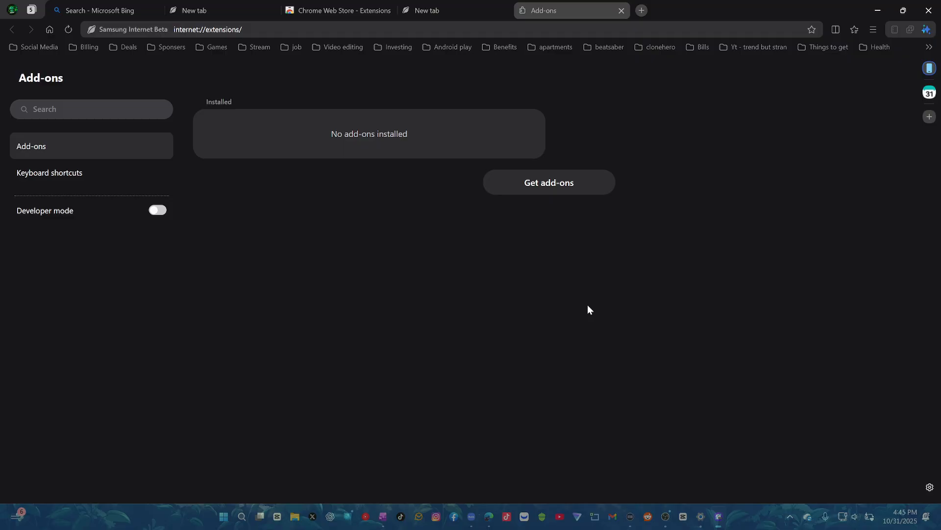
{"action": "left_click", "coordinate": [447, 10]}
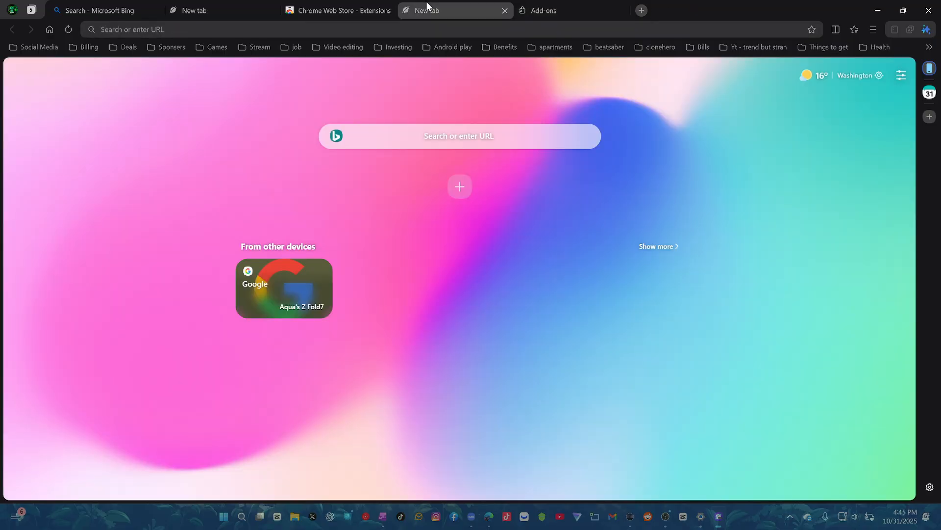
{"action": "left_click", "coordinate": [283, 288]}
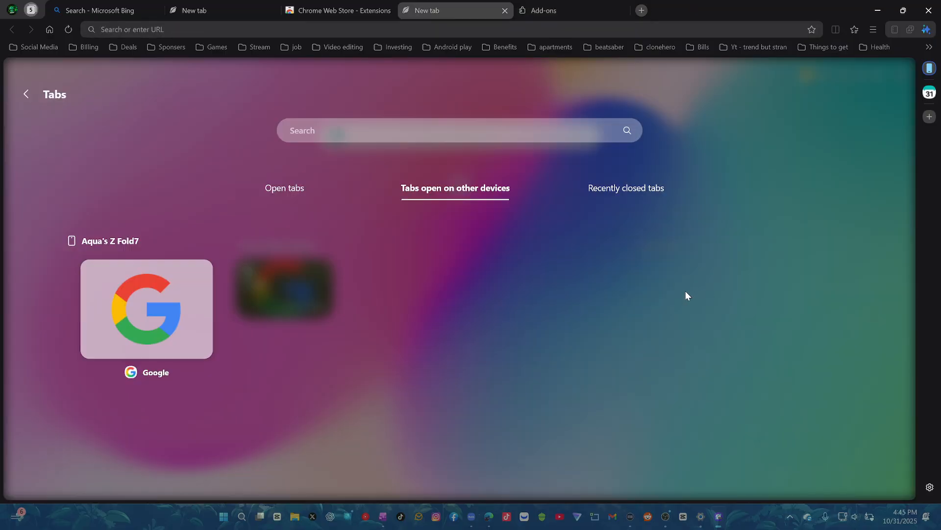
{"action": "left_click", "coordinate": [626, 188]}
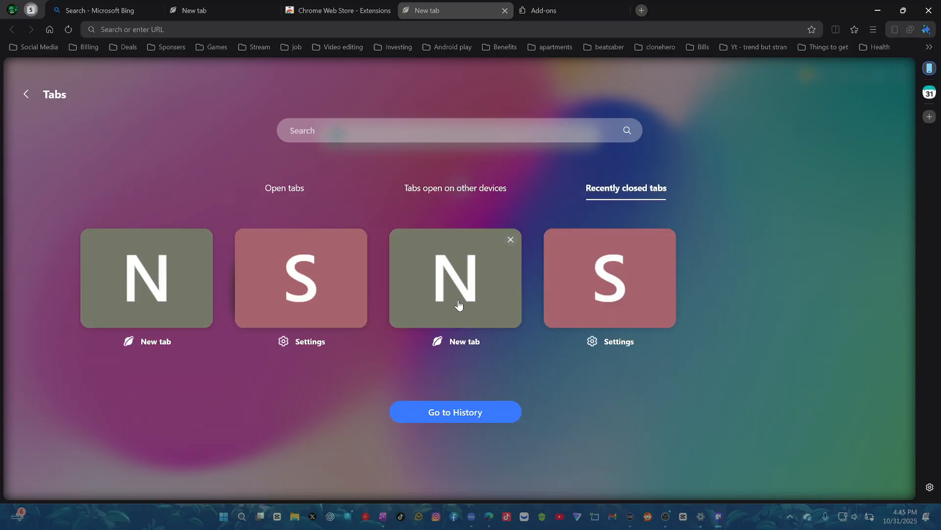
{"action": "left_click", "coordinate": [609, 278]}
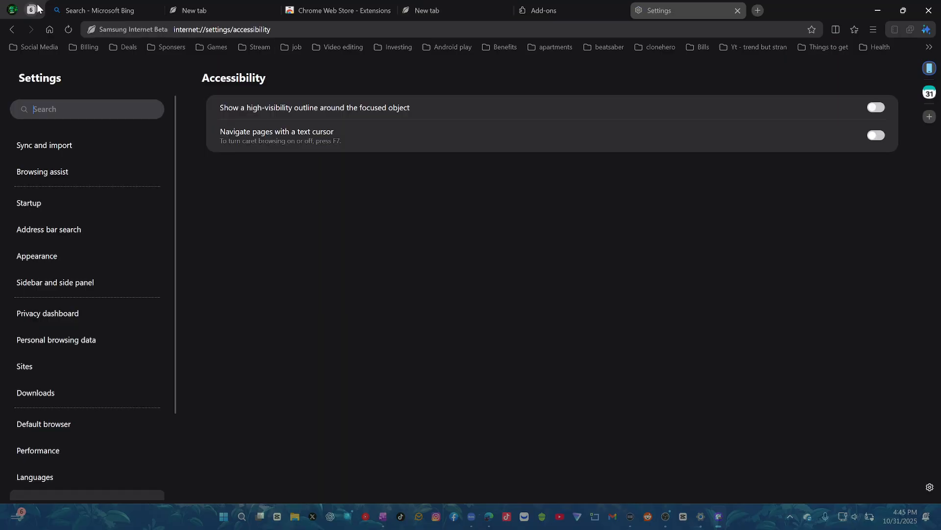
{"action": "left_click", "coordinate": [102, 10]}
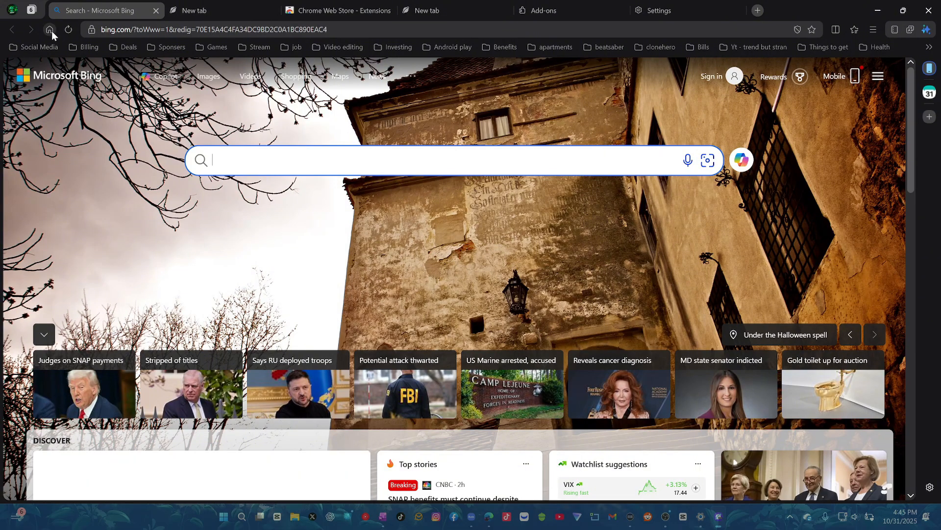
{"action": "mouse_move", "coordinate": [827, 47]}
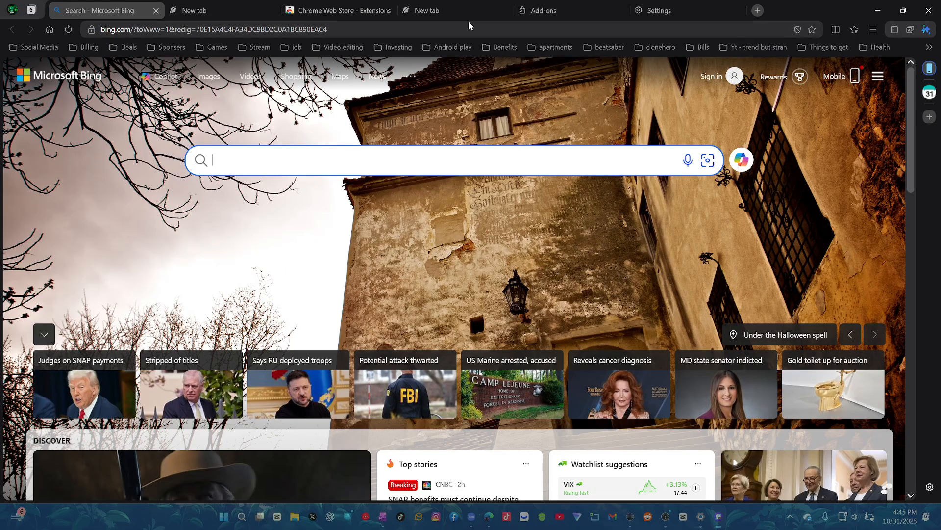
- Restore and re-maximize the window, then return to the Accessibility settings tab
{"action": "left_click", "coordinate": [659, 9]}
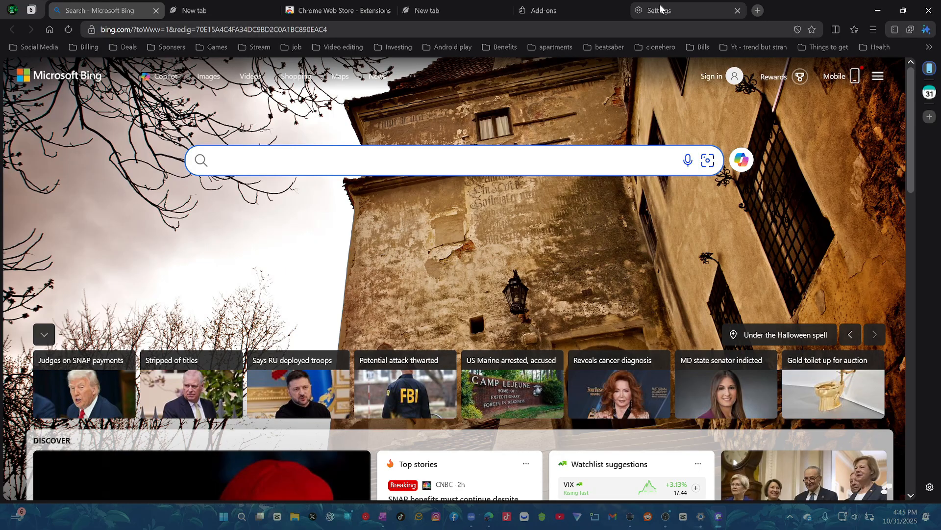
{"action": "left_click", "coordinate": [908, 11]}
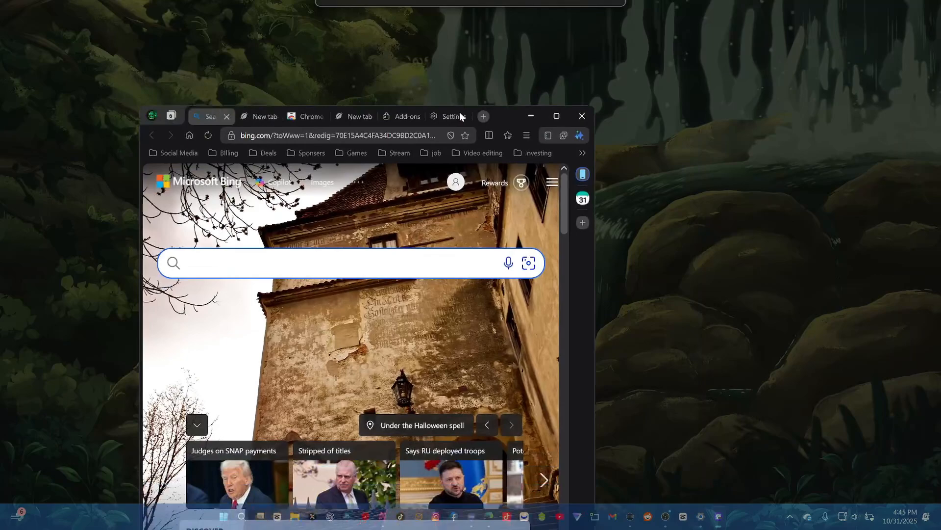
{"action": "left_click", "coordinate": [555, 116]}
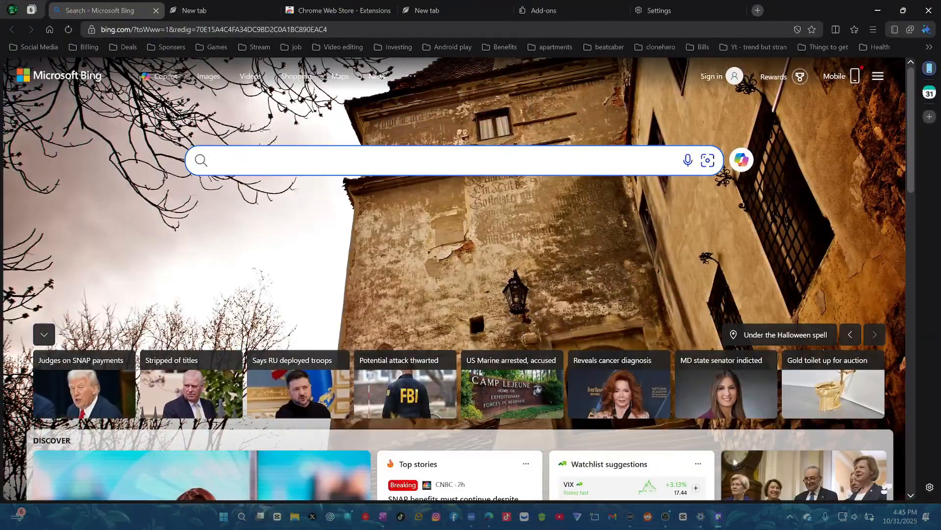
{"action": "left_click", "coordinate": [685, 10]}
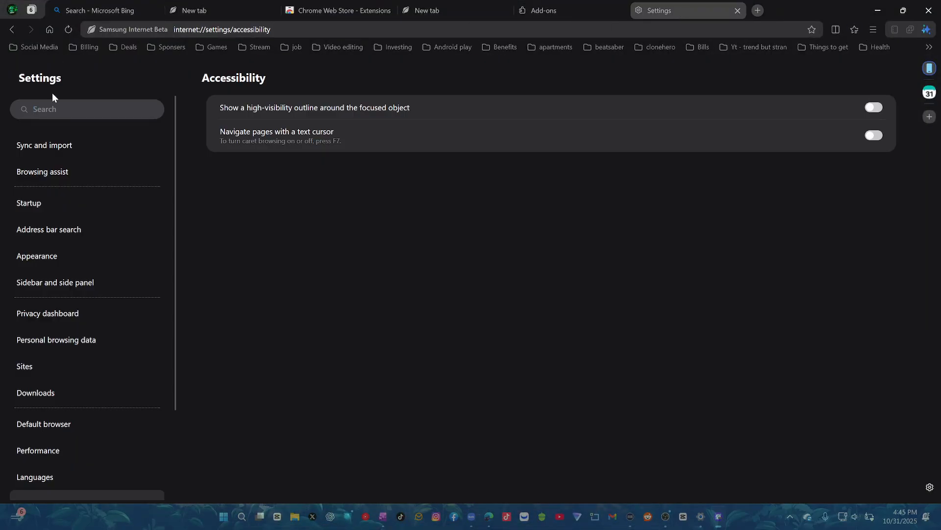
- Review the Sync and import and Browsing assist pages, ending on the Startup settings
{"action": "left_click", "coordinate": [44, 145]}
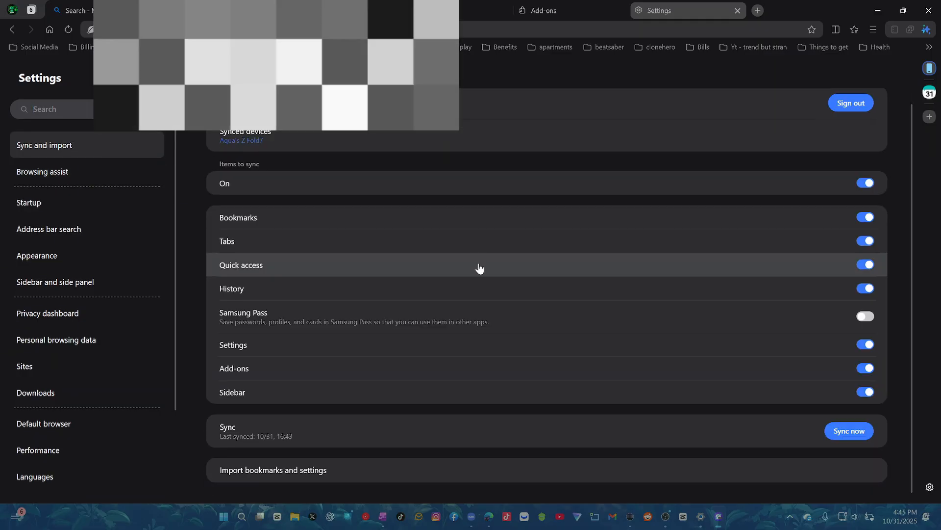
{"action": "mouse_move", "coordinate": [288, 320]}
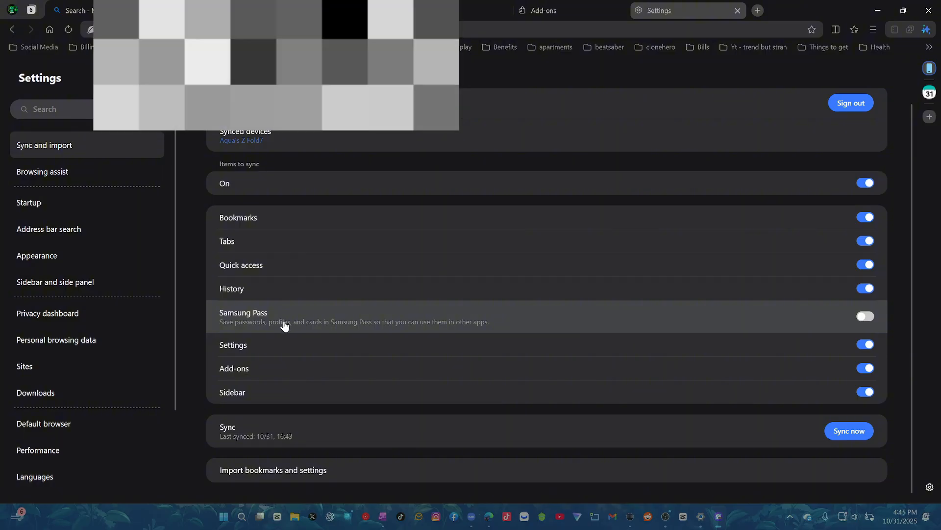
{"action": "mouse_move", "coordinate": [244, 351]}
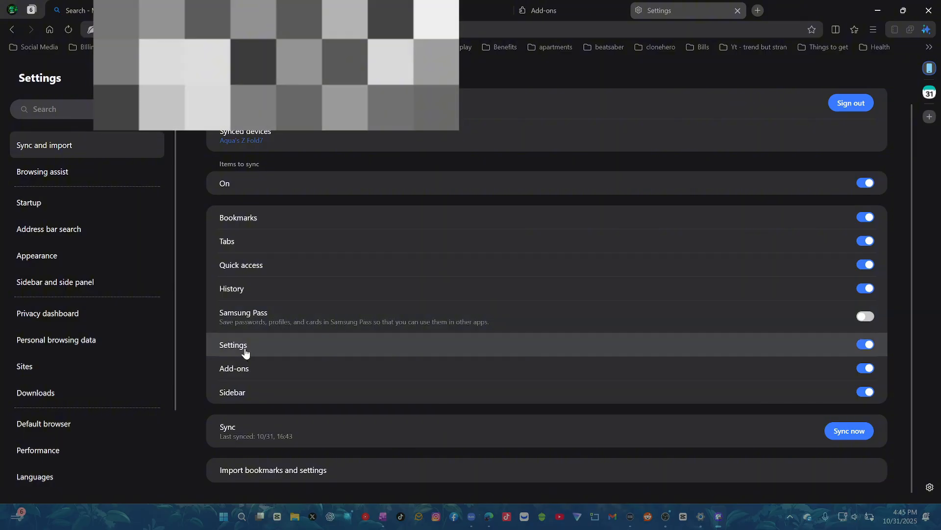
{"action": "mouse_move", "coordinate": [515, 434]}
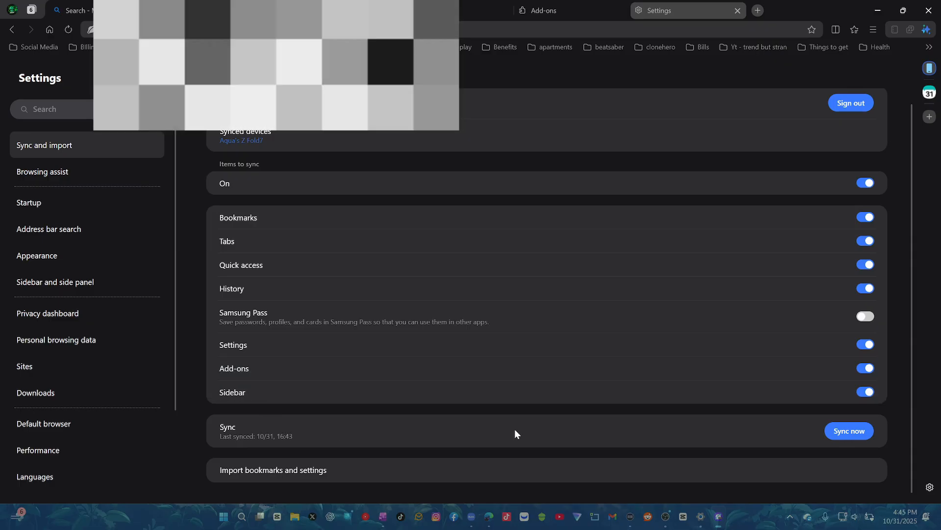
{"action": "mouse_move", "coordinate": [102, 240]}
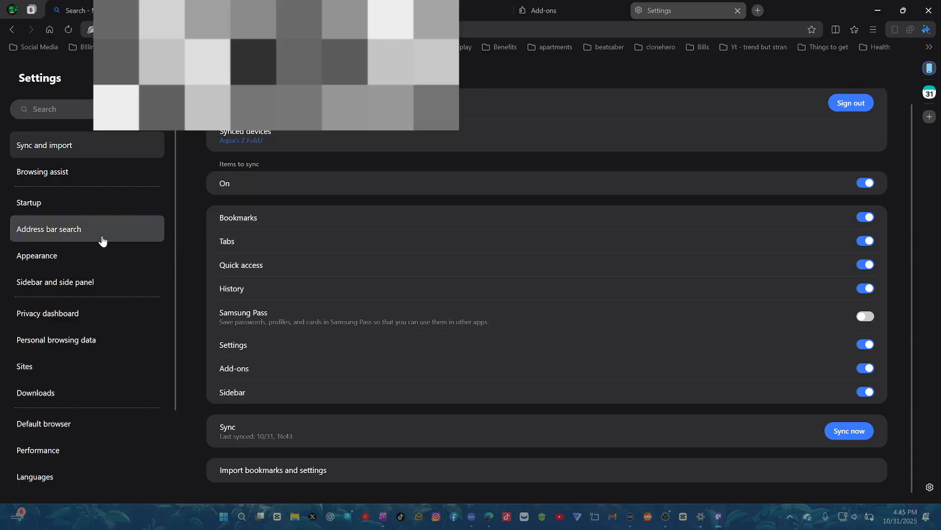
{"action": "left_click", "coordinate": [42, 171]}
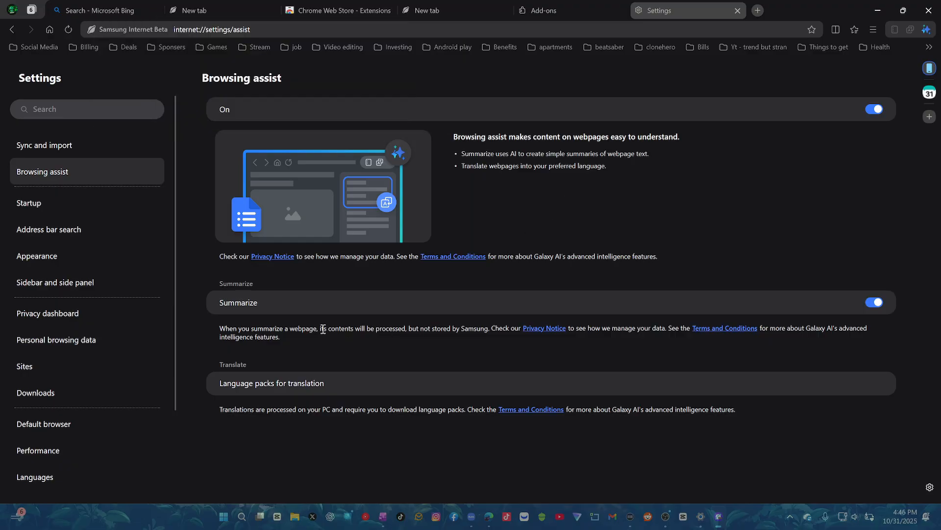
{"action": "mouse_move", "coordinate": [355, 308]}
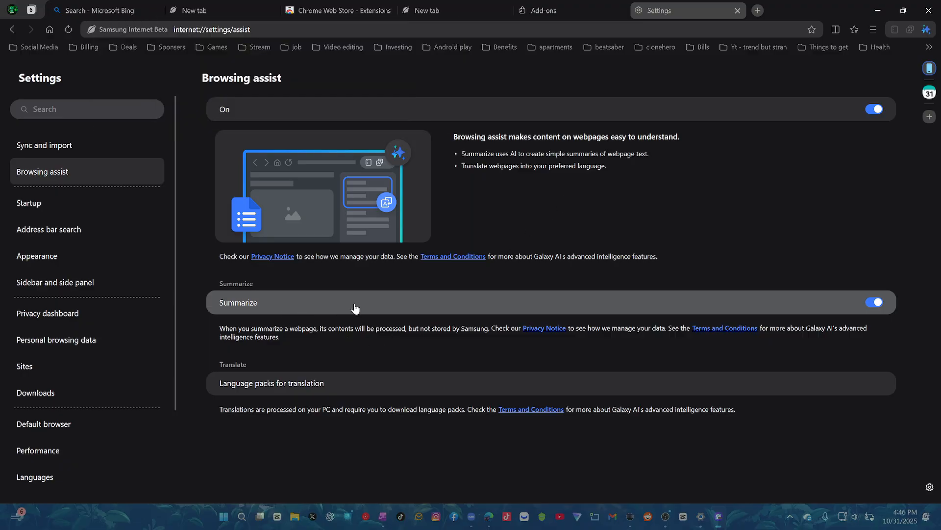
{"action": "left_click", "coordinate": [29, 202]}
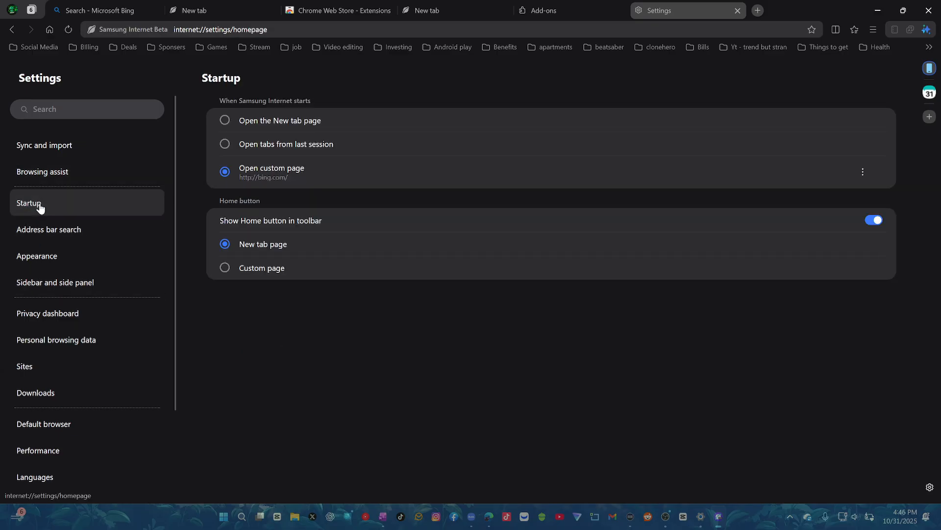
{"action": "mouse_move", "coordinate": [345, 93]}
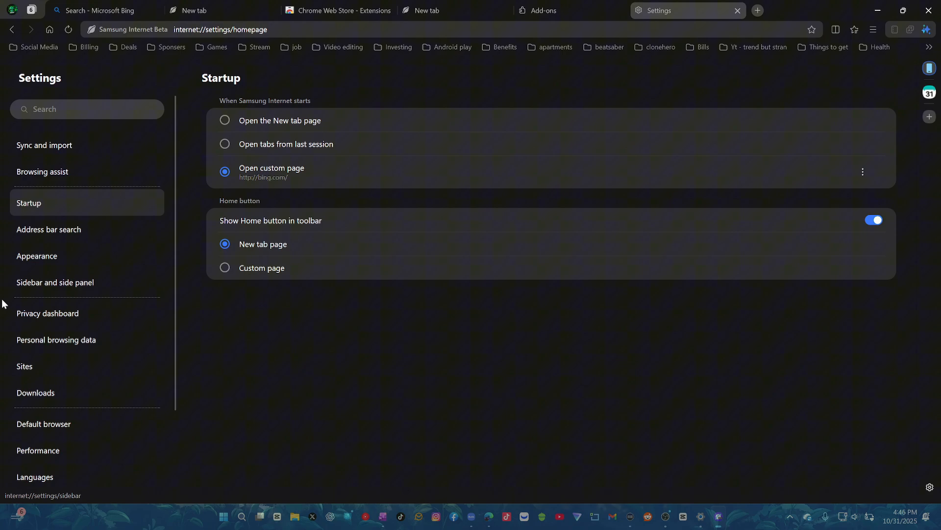
- Show the Address bar search settings with Microsoft Bing as the search engine
{"action": "left_click", "coordinate": [50, 230]}
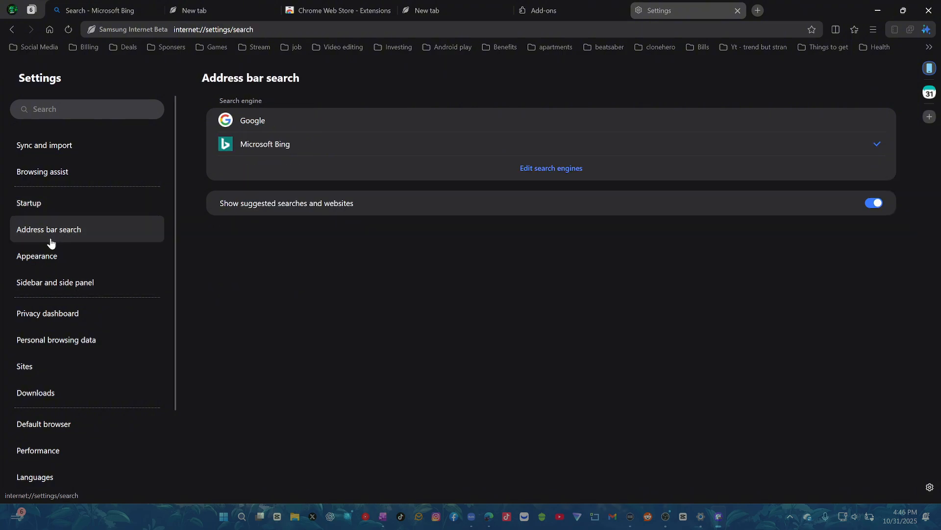
{"action": "mouse_move", "coordinate": [448, 32]}
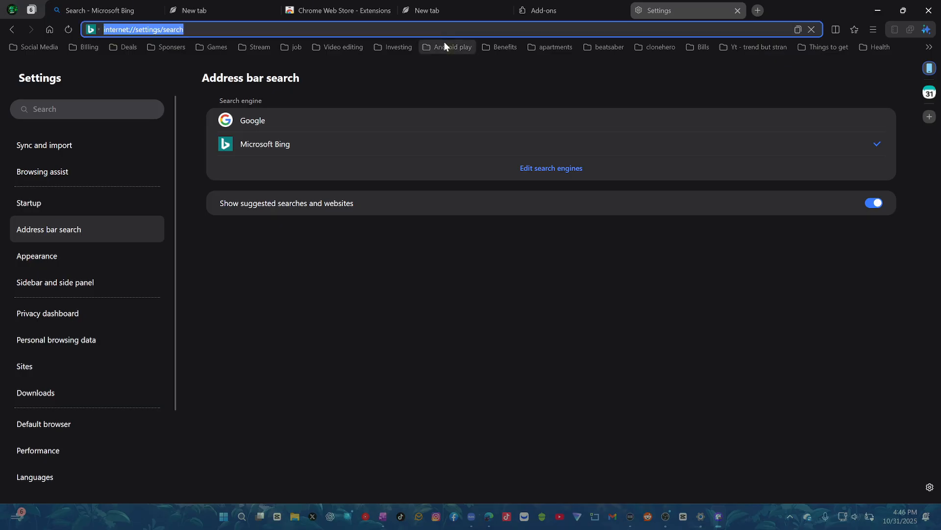
- Search Bing for toy story 5 from the address bar, scan the results, then switch to the Chrome Web Store tab
{"action": "type", "text": "toyota.com"}
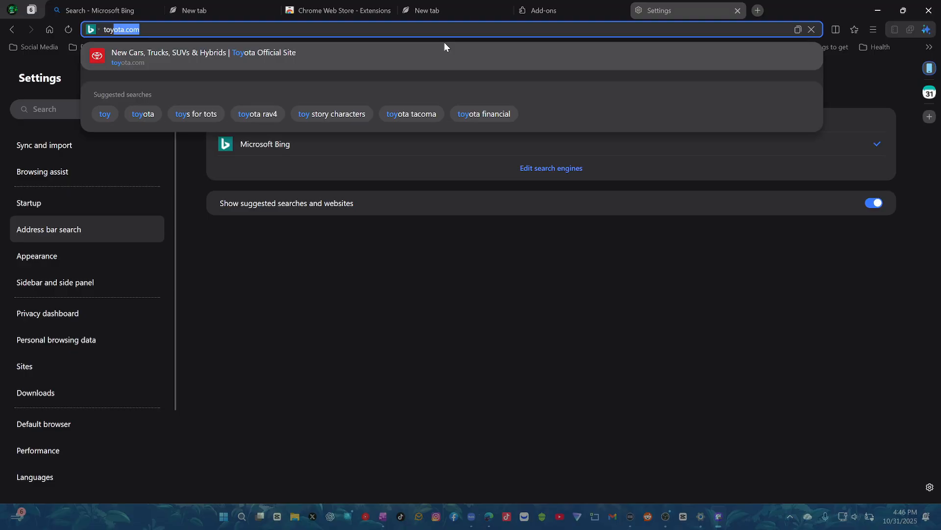
{"action": "type", "text": "toy dh"}
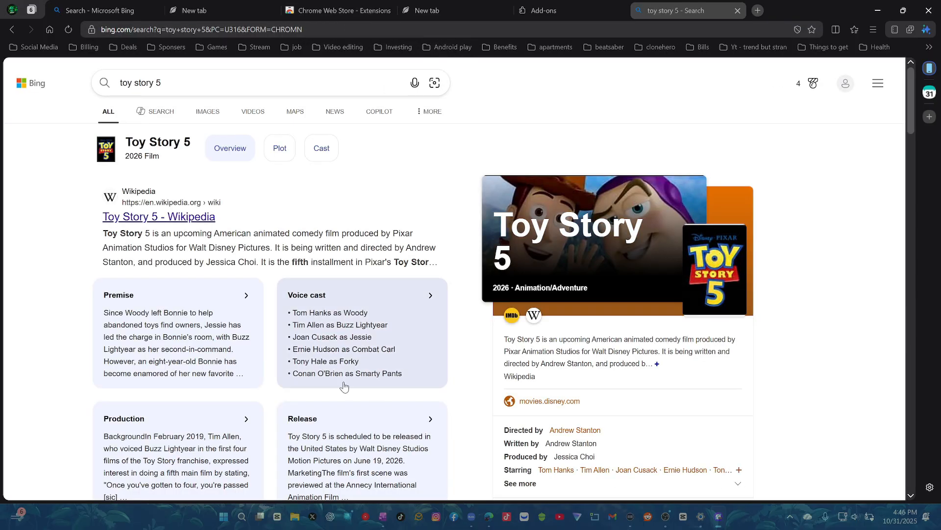
{"action": "scroll", "scroll_direction": "down", "scroll_amount": 3}
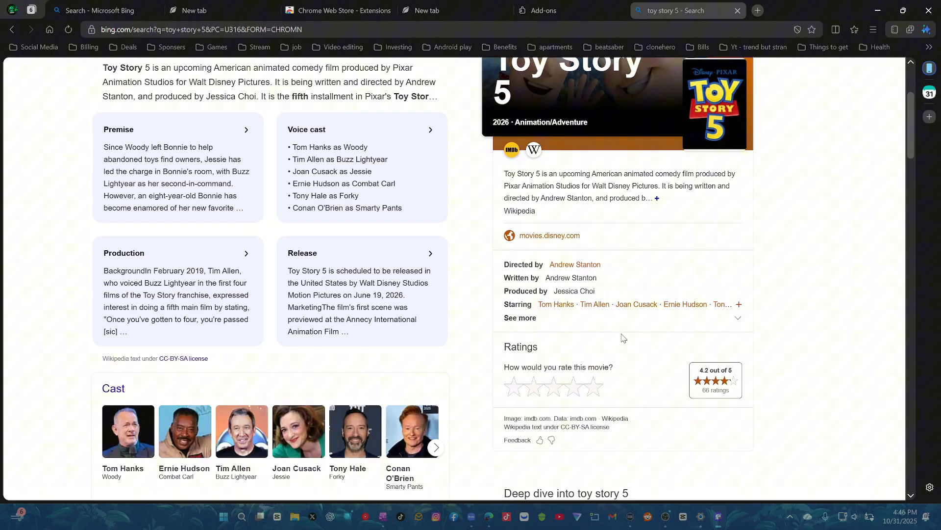
{"action": "scroll", "scroll_direction": "up", "scroll_amount": 3}
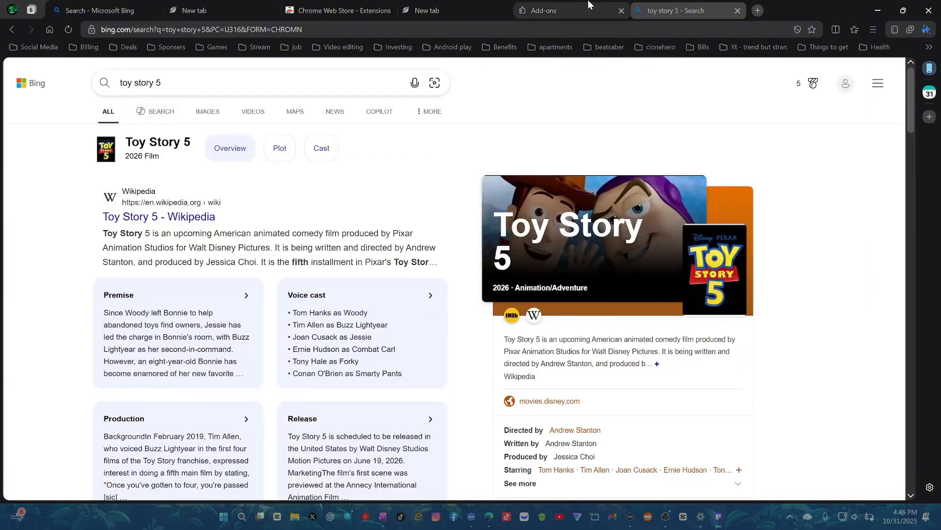
{"action": "left_click", "coordinate": [336, 10]}
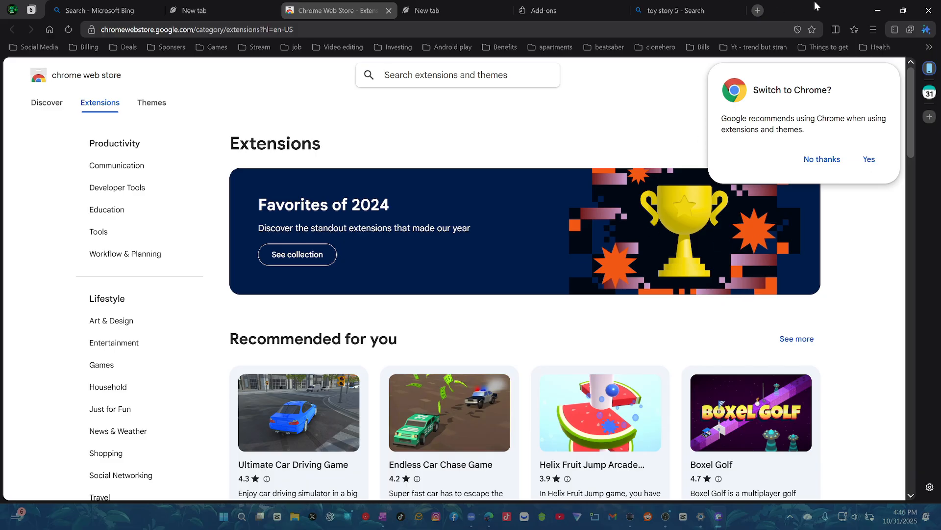
{"action": "mouse_move", "coordinate": [762, 117]}
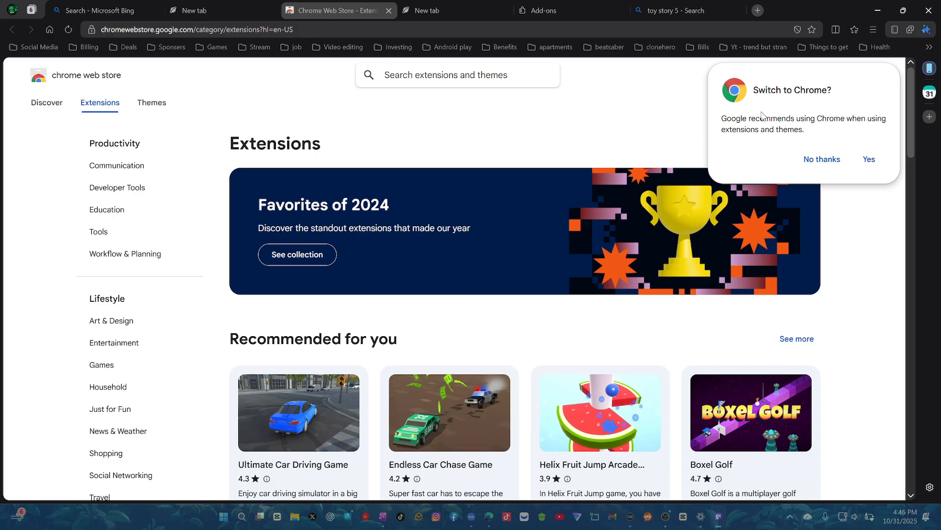
{"action": "mouse_move", "coordinate": [755, 23]}
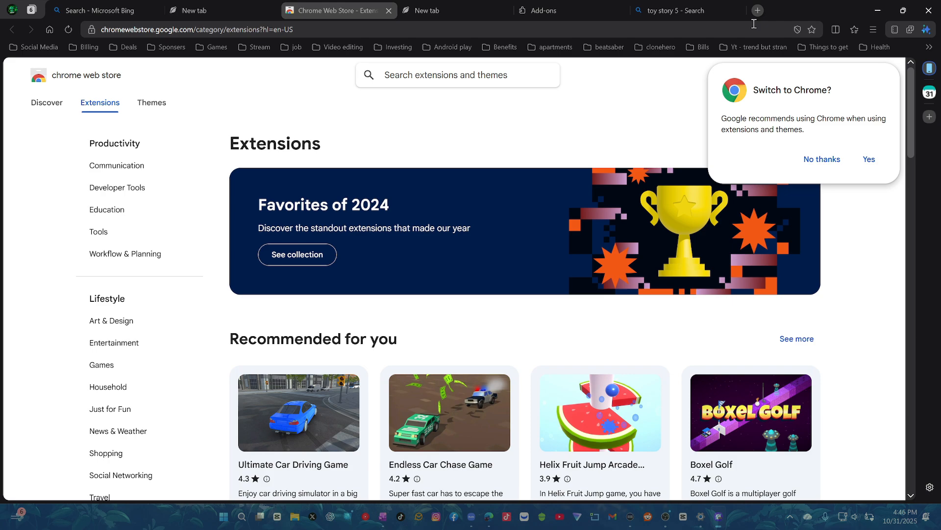
{"action": "mouse_move", "coordinate": [751, 31]}
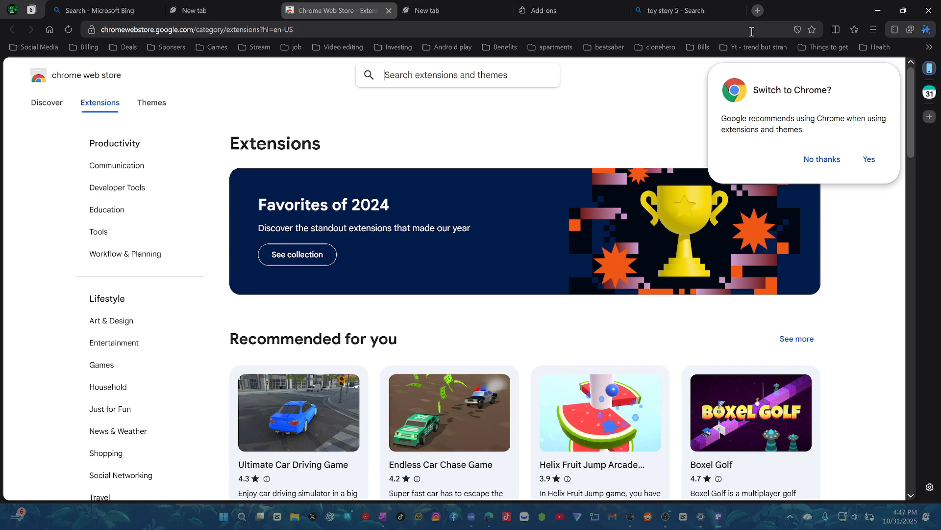
{"action": "mouse_move", "coordinate": [616, 191]}
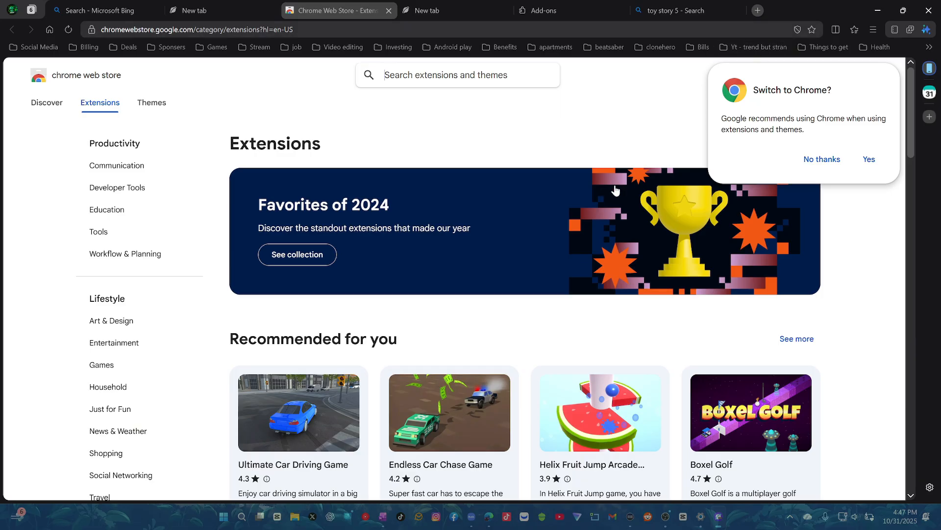
{"action": "mouse_move", "coordinate": [843, 288]}
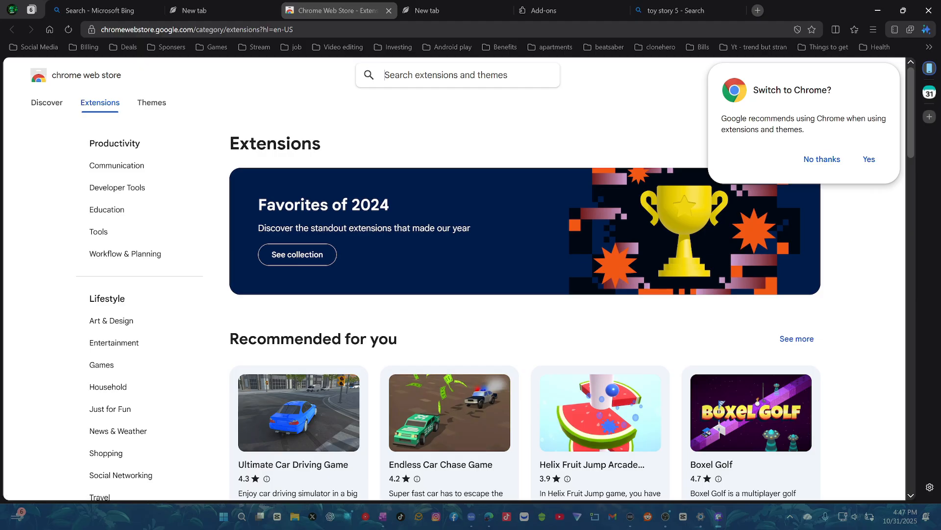
{"action": "mouse_move", "coordinate": [725, 24]}
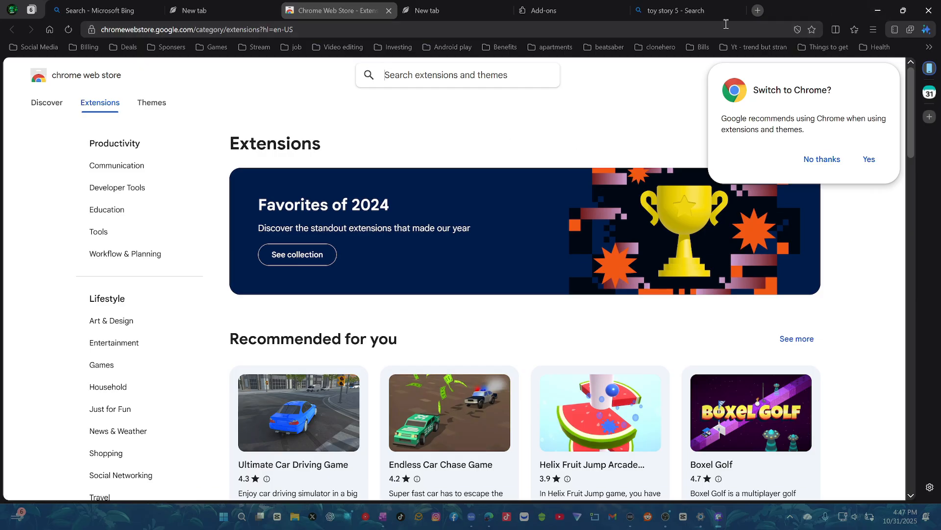
{"action": "mouse_move", "coordinate": [923, 266]}
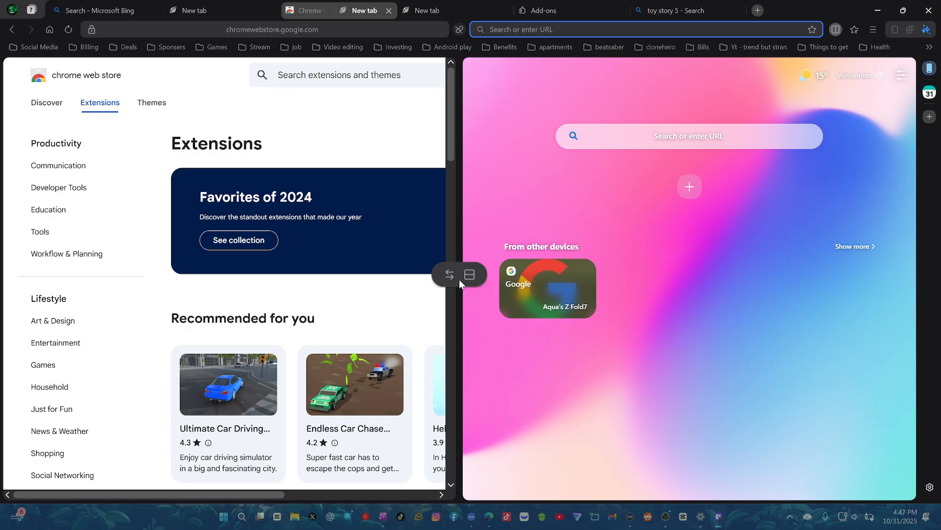
- Reach the Address bar search settings, showing Microsoft Bing as the chosen engine
{"action": "left_click", "coordinate": [449, 274]}
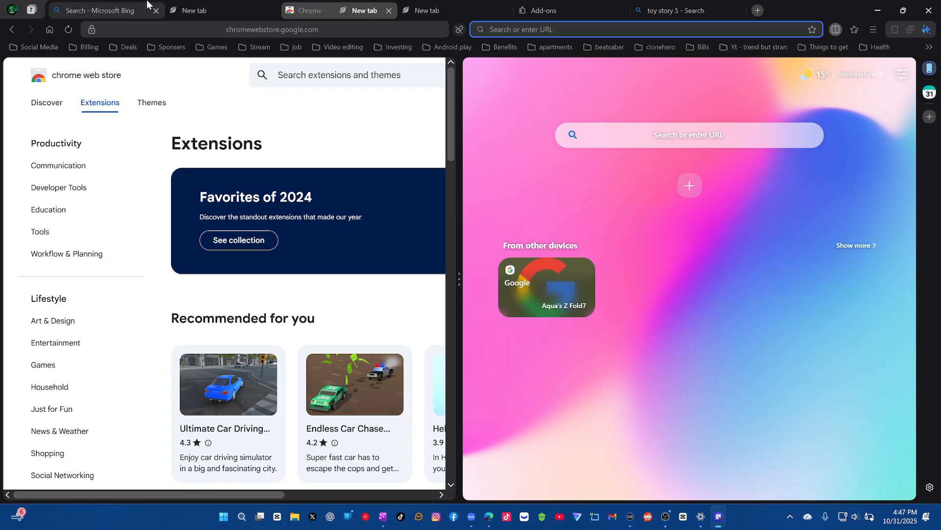
{"action": "left_click", "coordinate": [741, 10]}
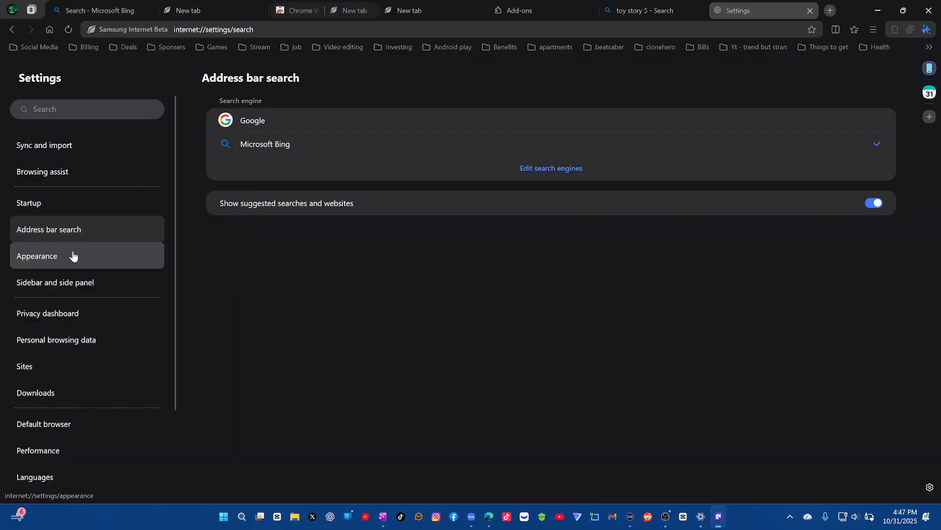
- Review the Appearance and the Sidebar and side panel settings pages
{"action": "left_click", "coordinate": [36, 255]}
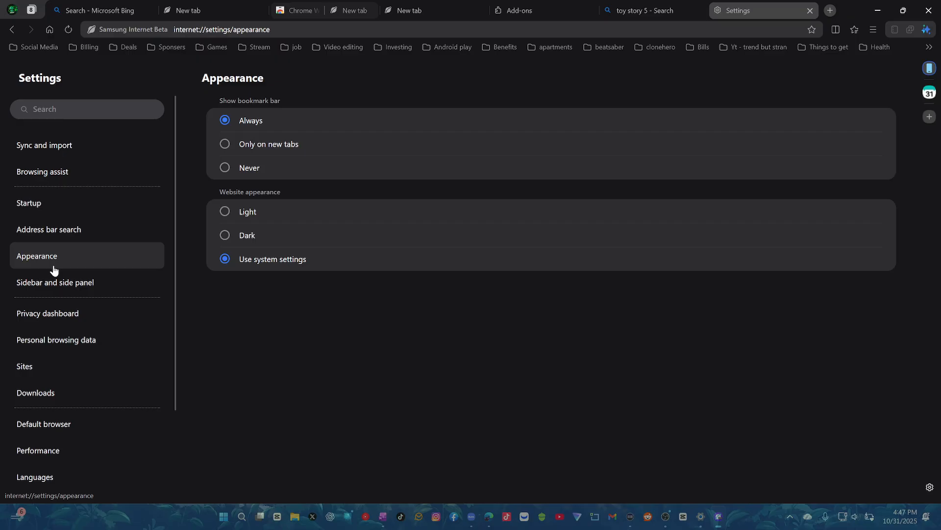
{"action": "mouse_move", "coordinate": [386, 136]}
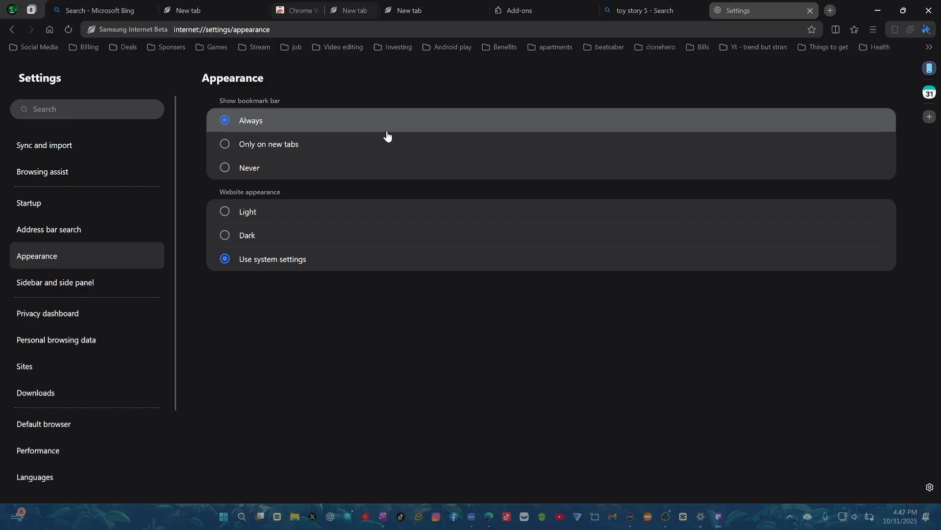
{"action": "mouse_move", "coordinate": [384, 138]}
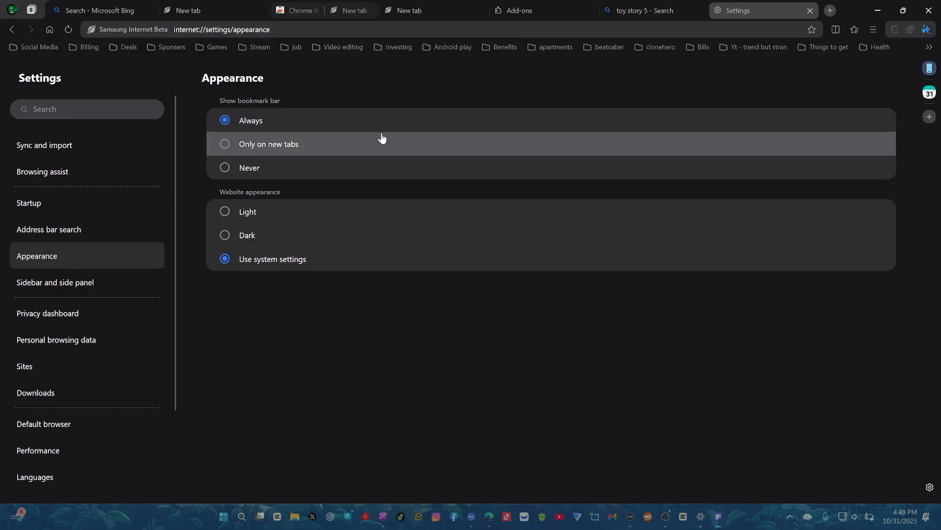
{"action": "mouse_move", "coordinate": [60, 283]}
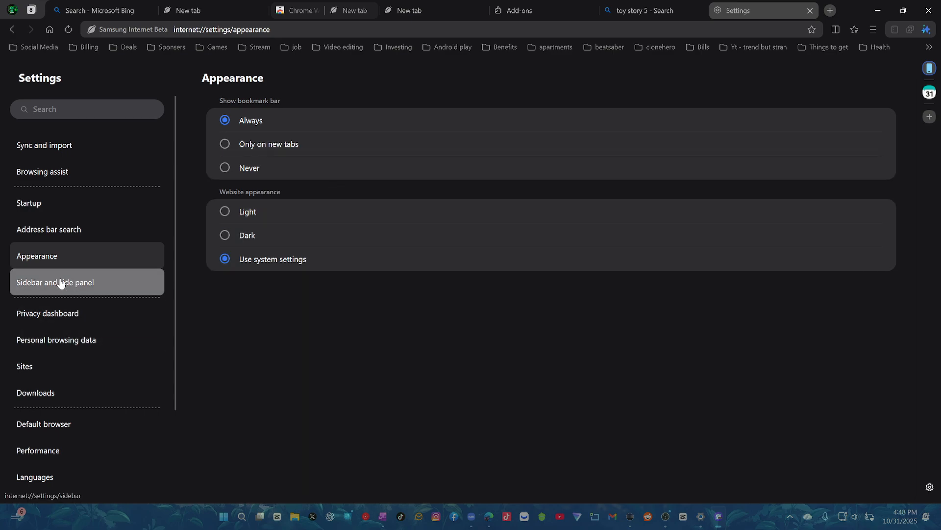
{"action": "left_click", "coordinate": [55, 282]}
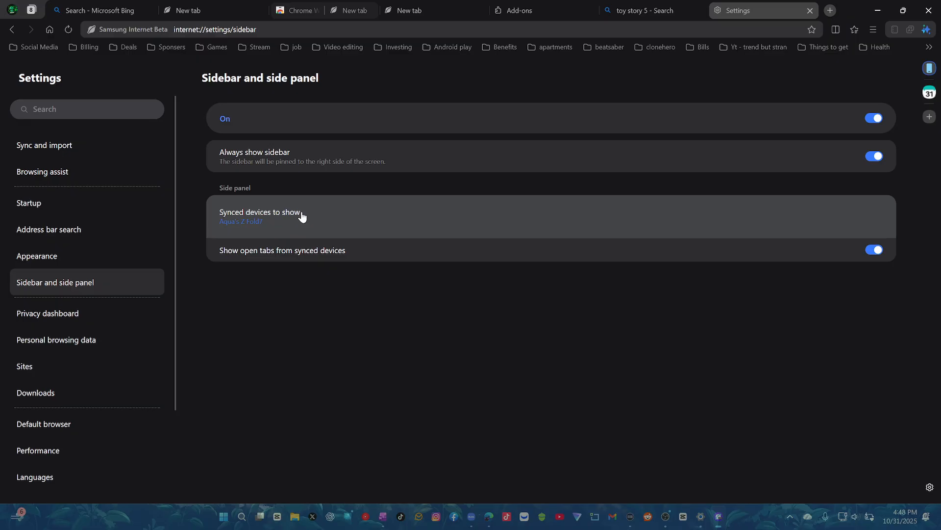
{"action": "mouse_move", "coordinate": [339, 228]}
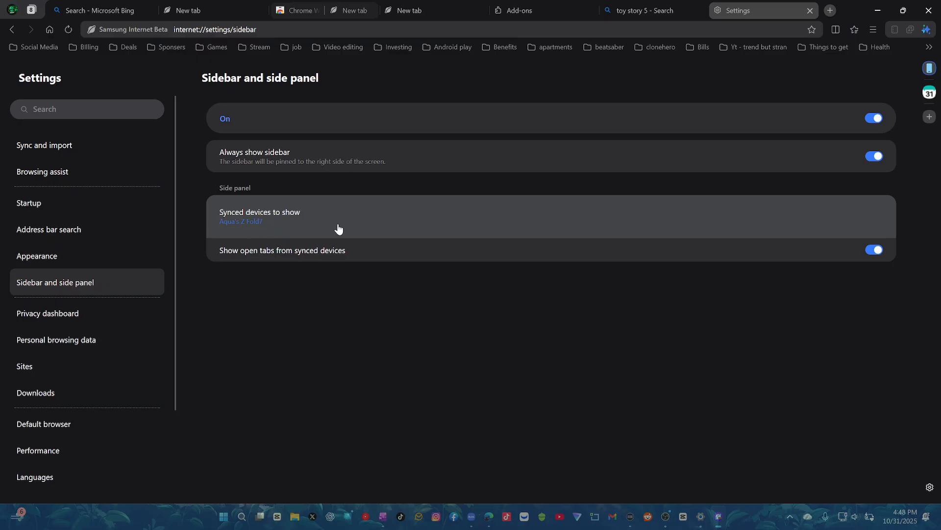
{"action": "mouse_move", "coordinate": [241, 204]}
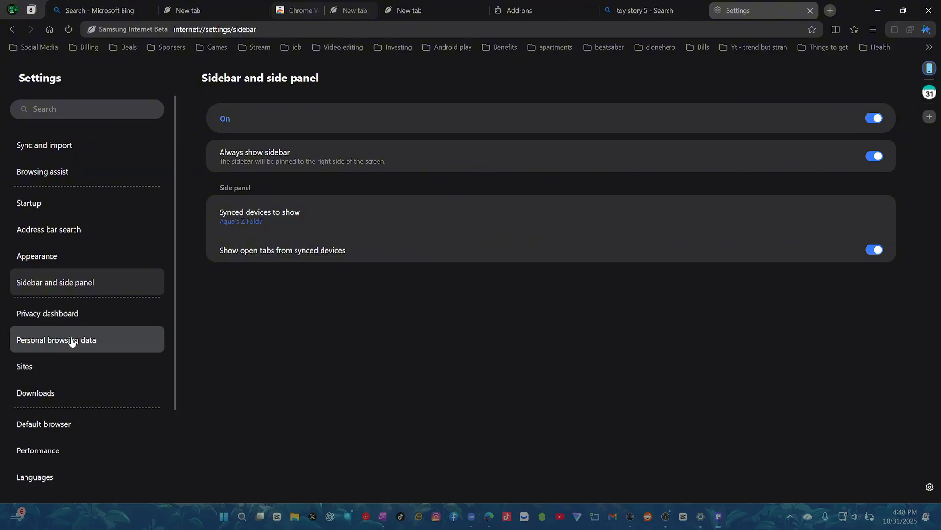
{"action": "scroll", "scroll_direction": "down", "scroll_amount": 3}
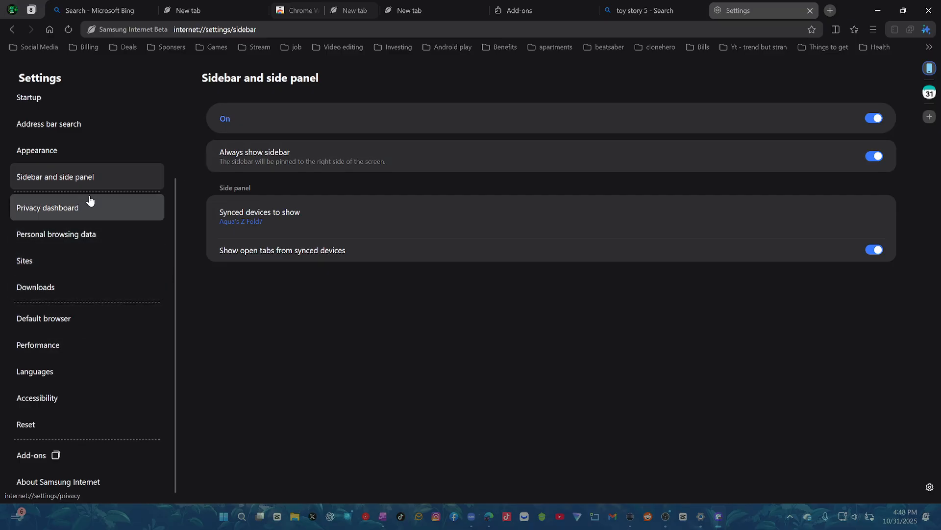
{"action": "mouse_move", "coordinate": [66, 345]}
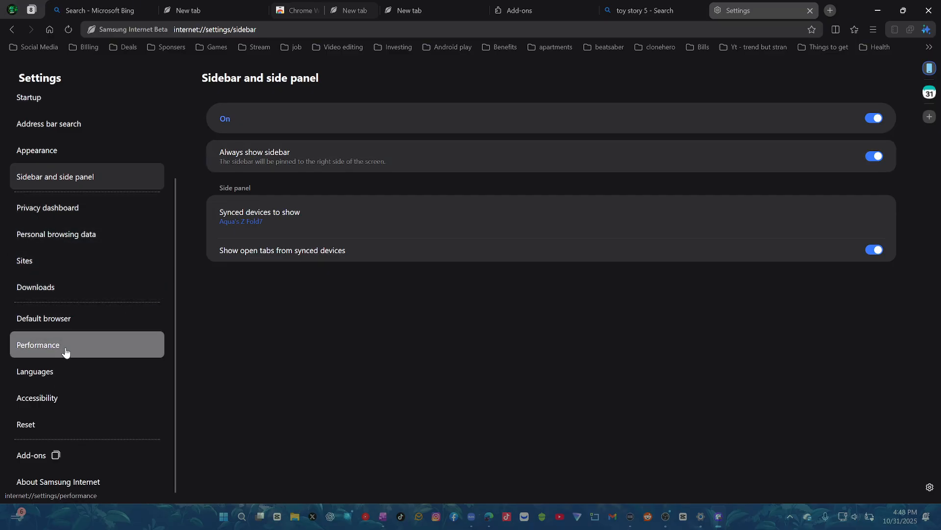
- Review Performance and Privacy dashboard, then return to the toy story 5 results
{"action": "left_click", "coordinate": [38, 344]}
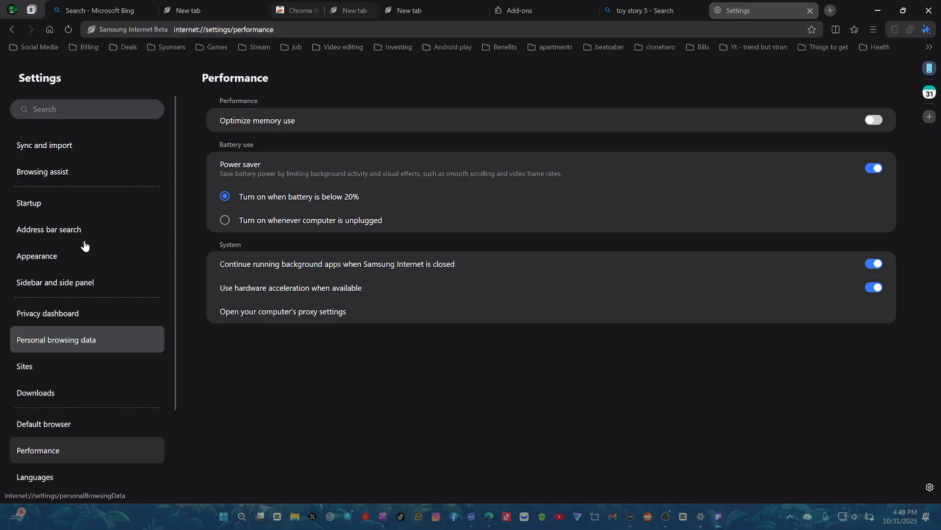
{"action": "left_click", "coordinate": [47, 313]}
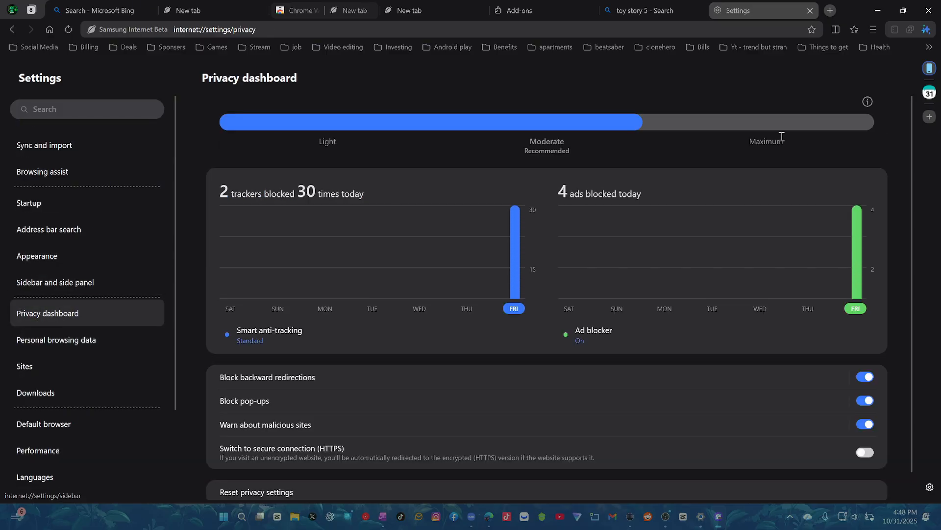
{"action": "mouse_move", "coordinate": [448, 47]}
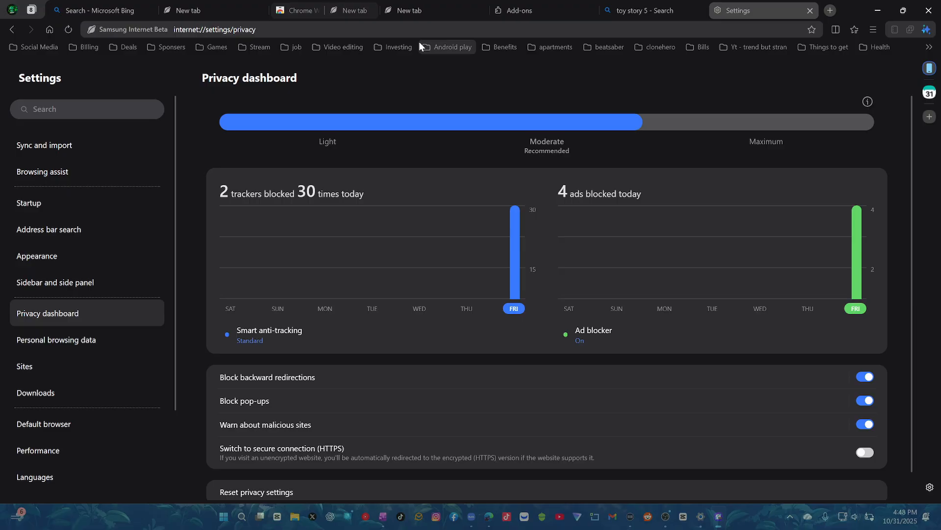
{"action": "left_click", "coordinate": [642, 10]}
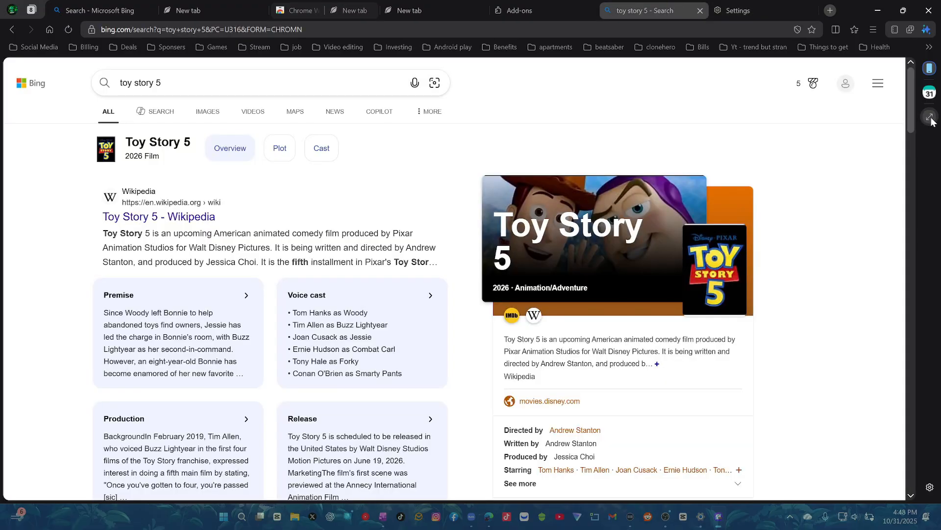
- Add YouTube to the sidebar from the list of available sites
{"action": "left_click", "coordinate": [929, 117]}
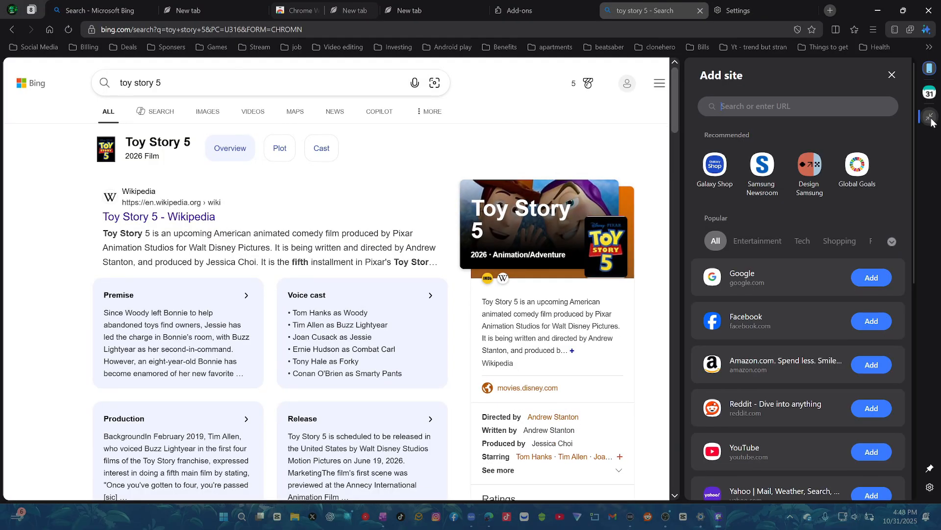
{"action": "scroll", "scroll_direction": "down", "scroll_amount": 3}
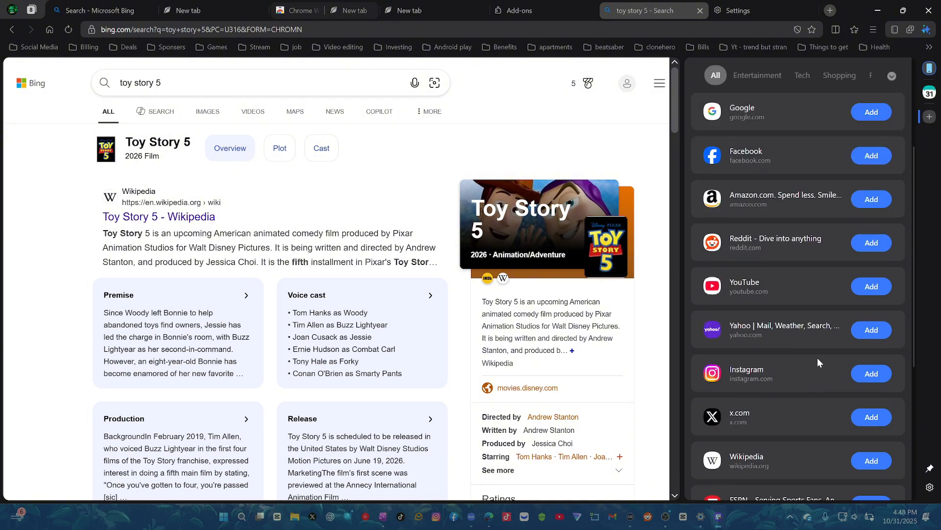
{"action": "scroll", "scroll_direction": "down", "scroll_amount": 3}
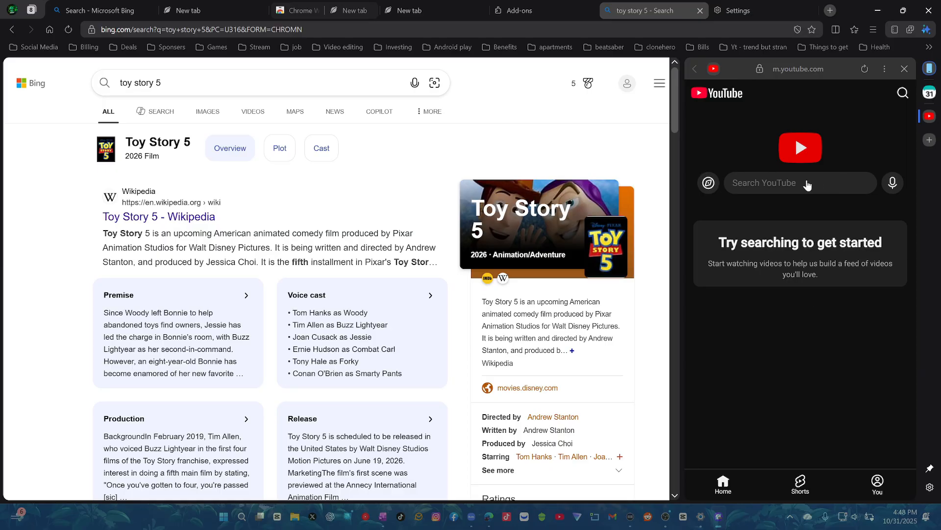
- Search 'aquatechfantasy' in the YouTube panel to find the channel, then dismiss the panel
{"action": "type", "text": "aquatechfan"}
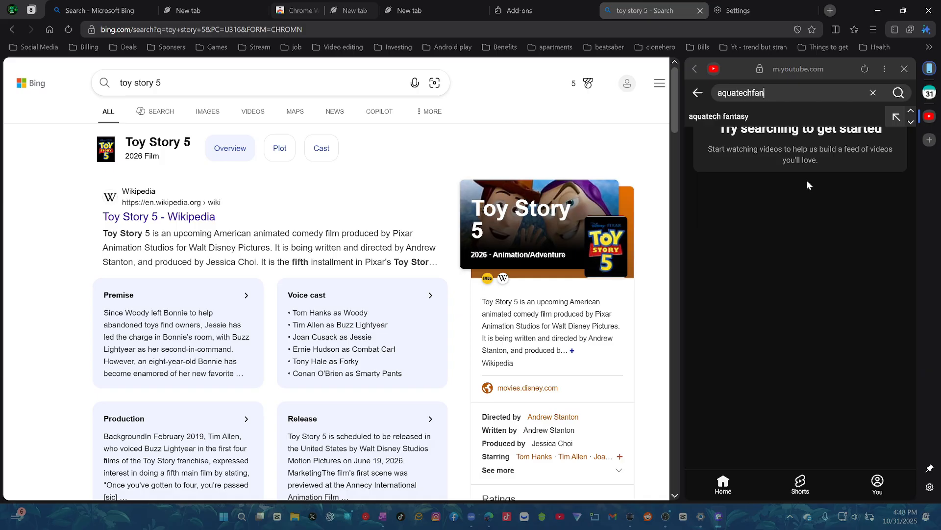
{"action": "key", "text": "Return"}
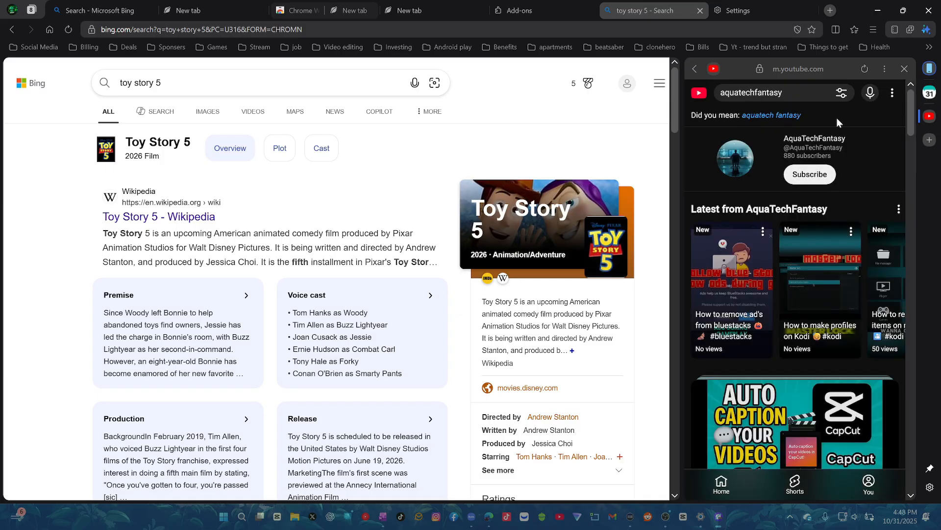
{"action": "left_click", "coordinate": [904, 69]}
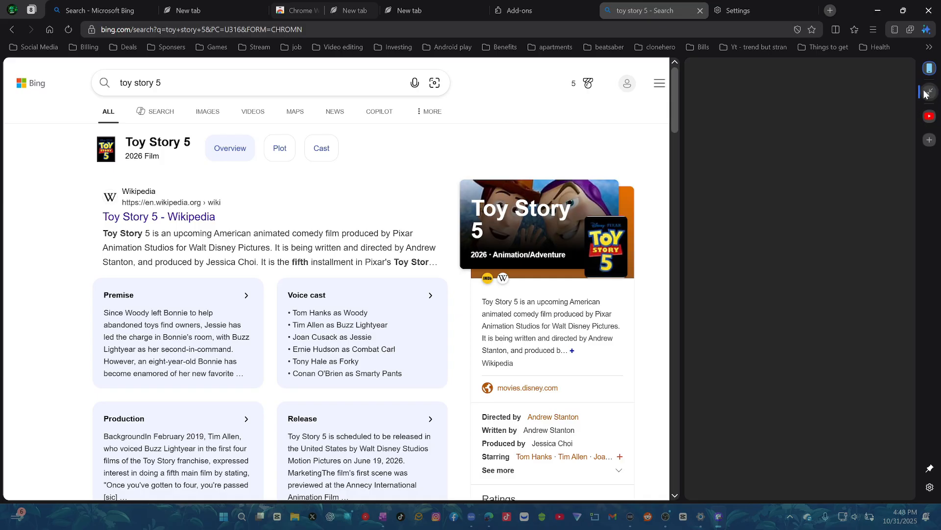
- Show the sidebar calendar for October 2025 with today's Happy Halloween event
{"action": "left_click", "coordinate": [929, 94]}
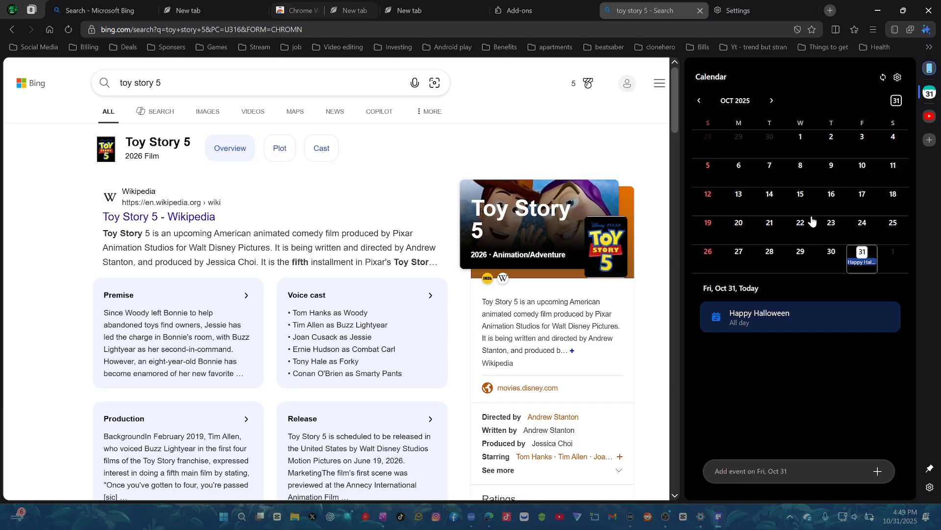
{"action": "mouse_move", "coordinate": [928, 72]}
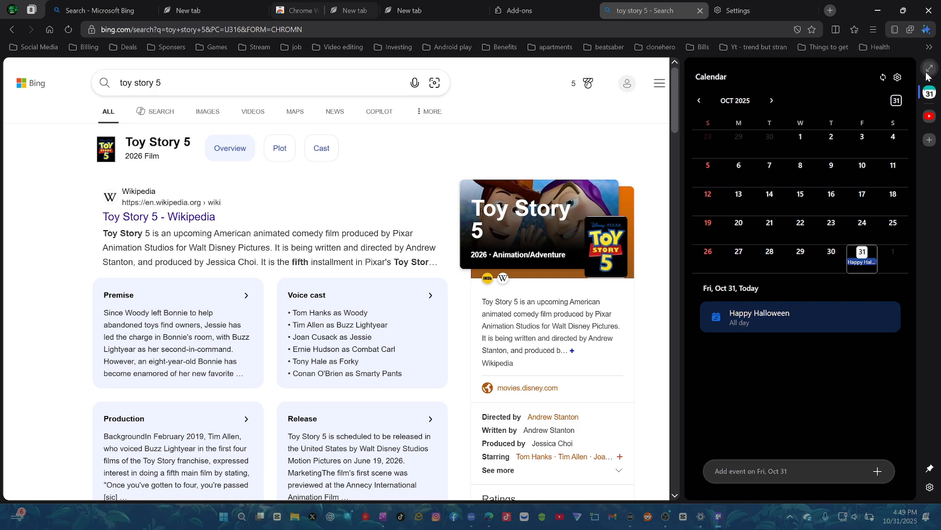
- Show the synced phone's quick access sites beside a new blank tab in a maximized window
{"action": "left_click", "coordinate": [930, 68]}
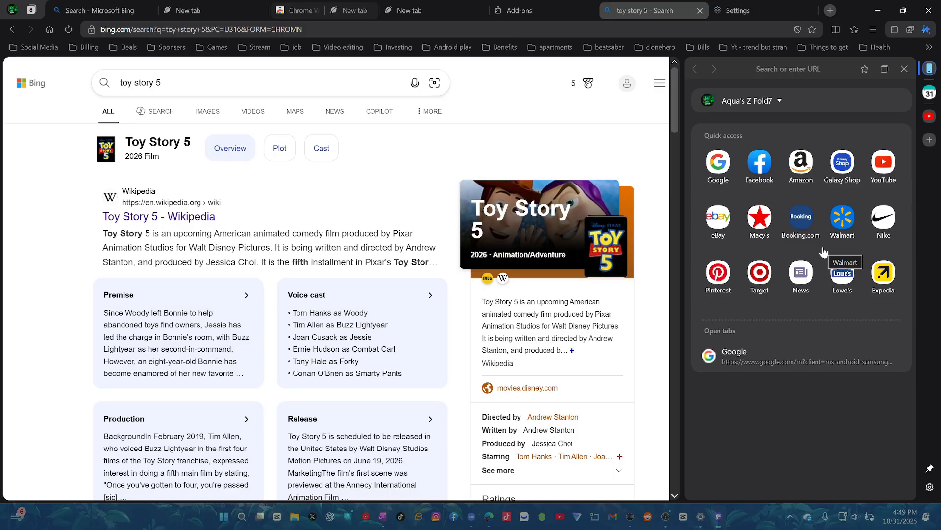
{"action": "mouse_move", "coordinate": [828, 251]}
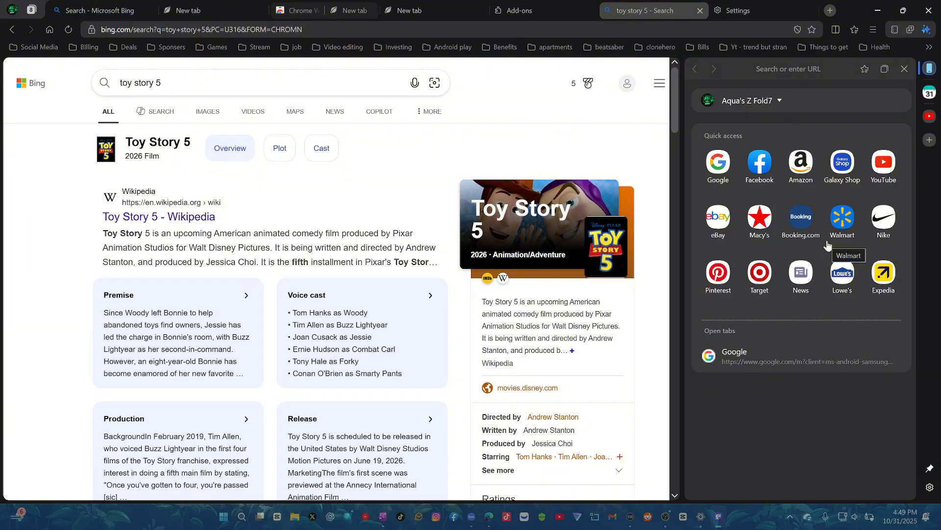
{"action": "mouse_move", "coordinate": [800, 216]}
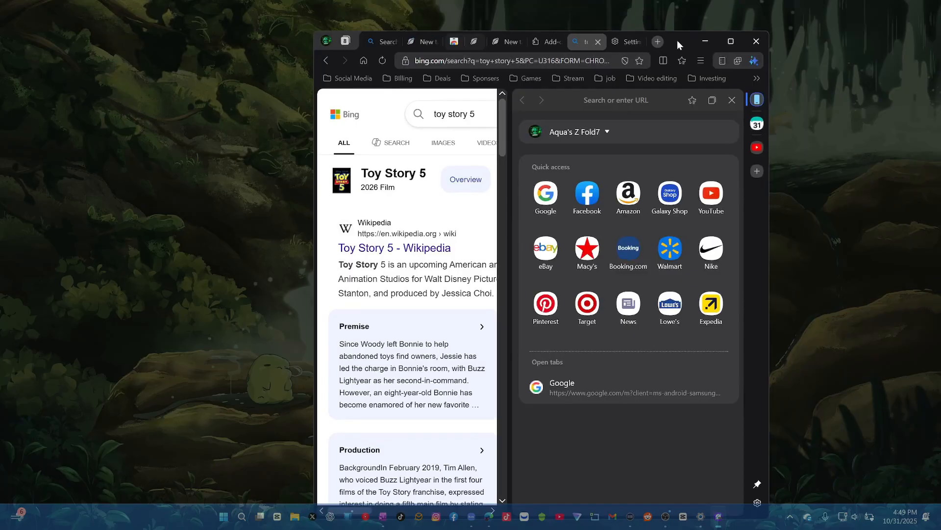
{"action": "left_click", "coordinate": [657, 41]}
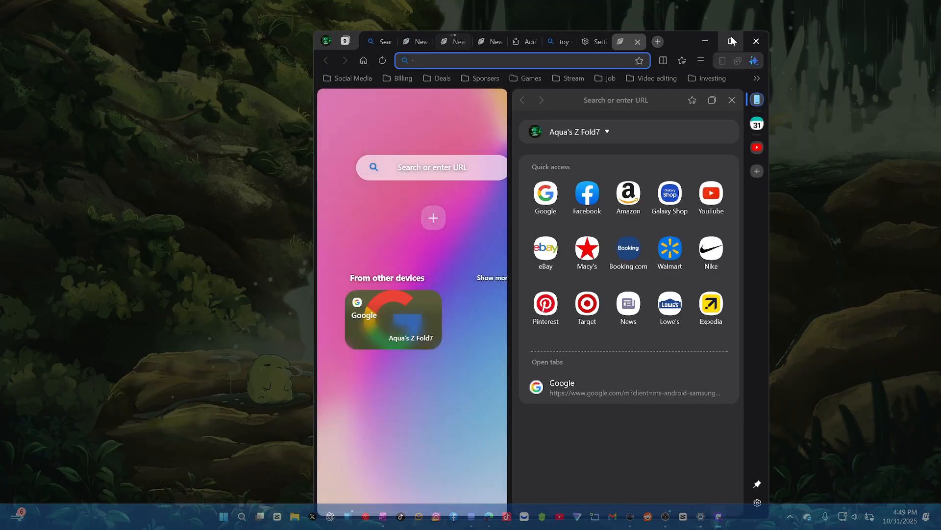
{"action": "left_click", "coordinate": [732, 41]}
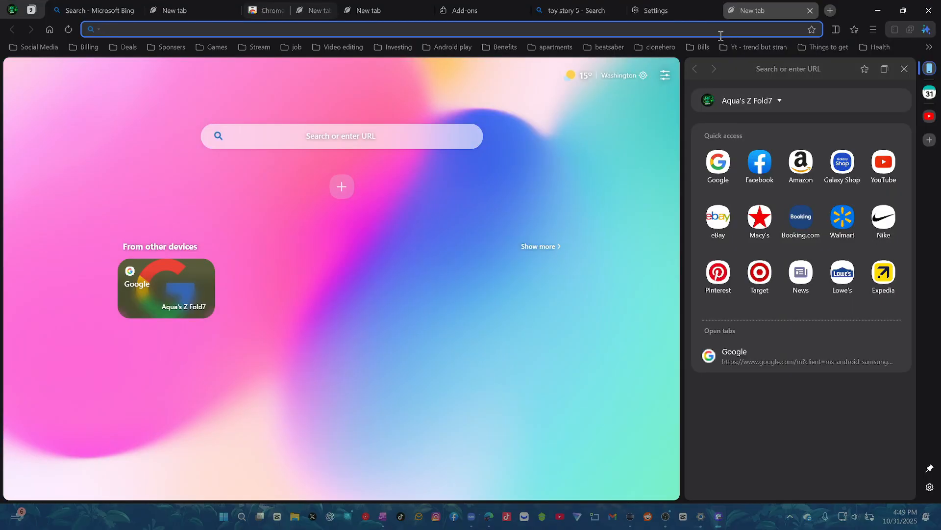